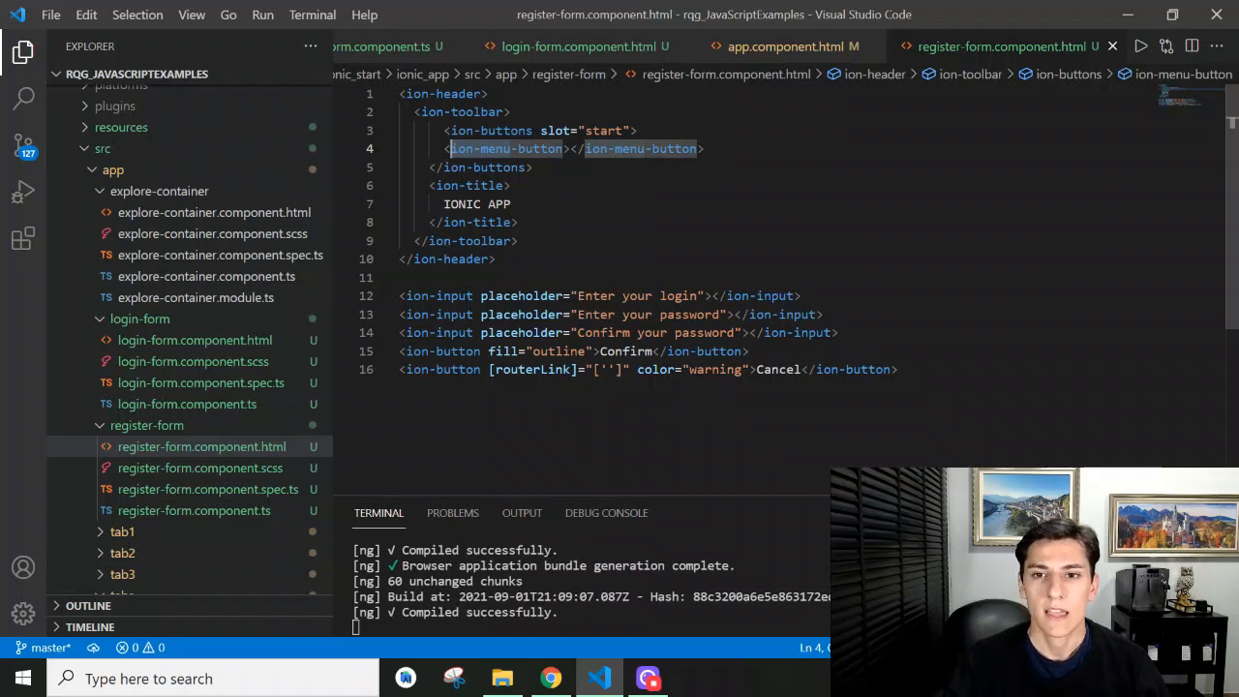
{"action": "mouse_move", "coordinate": [786, 46]}
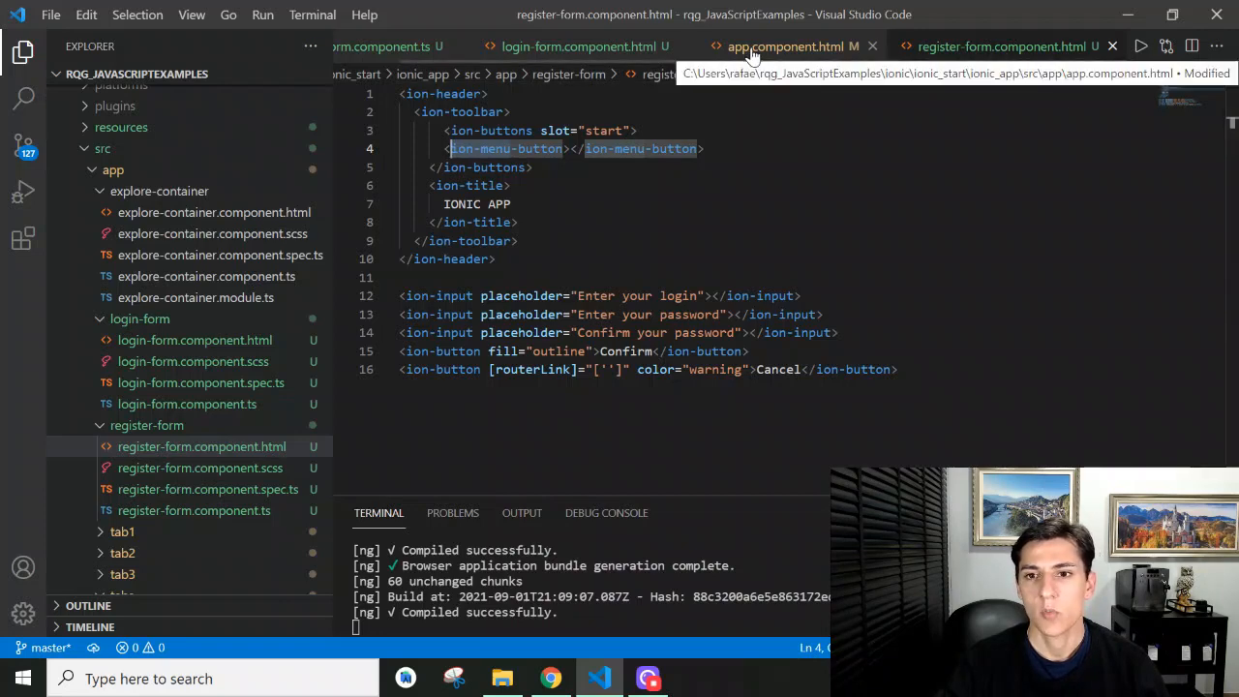
Review app.component.html's ion-menu block with its Authentication header and Register item
{"action": "left_click", "coordinate": [786, 46]}
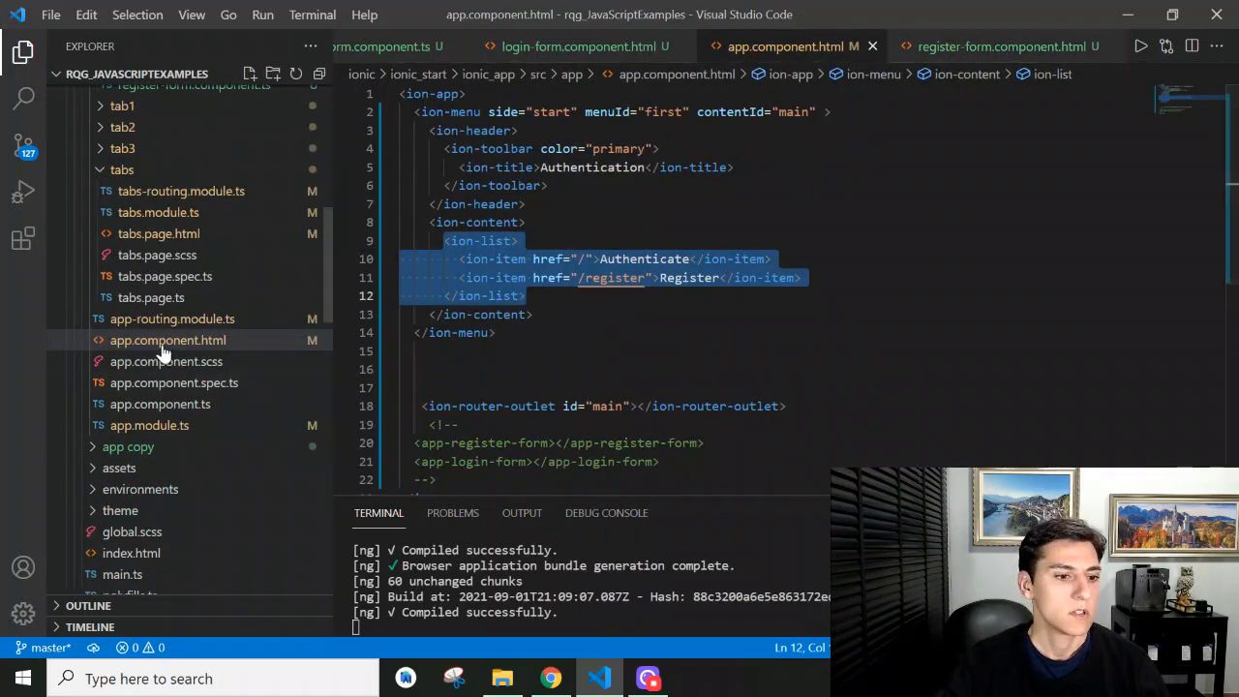
{"action": "scroll", "scroll_direction": "down", "scroll_amount": 3}
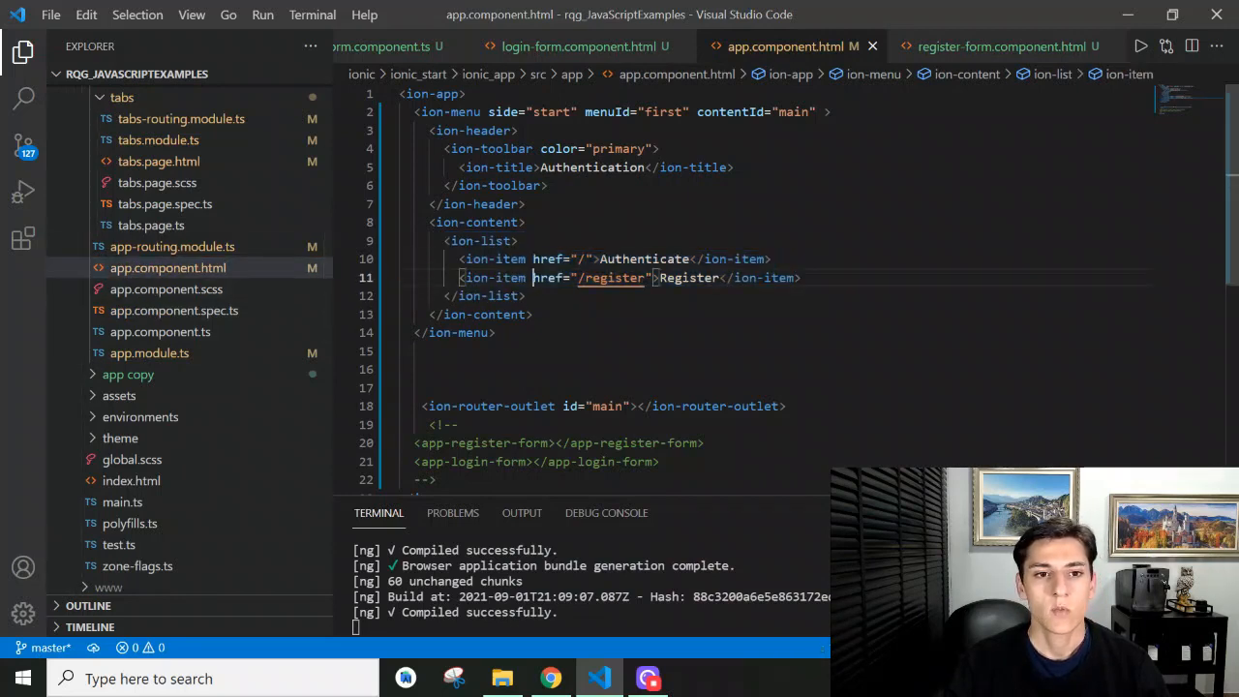
{"action": "left_click", "coordinate": [449, 110]}
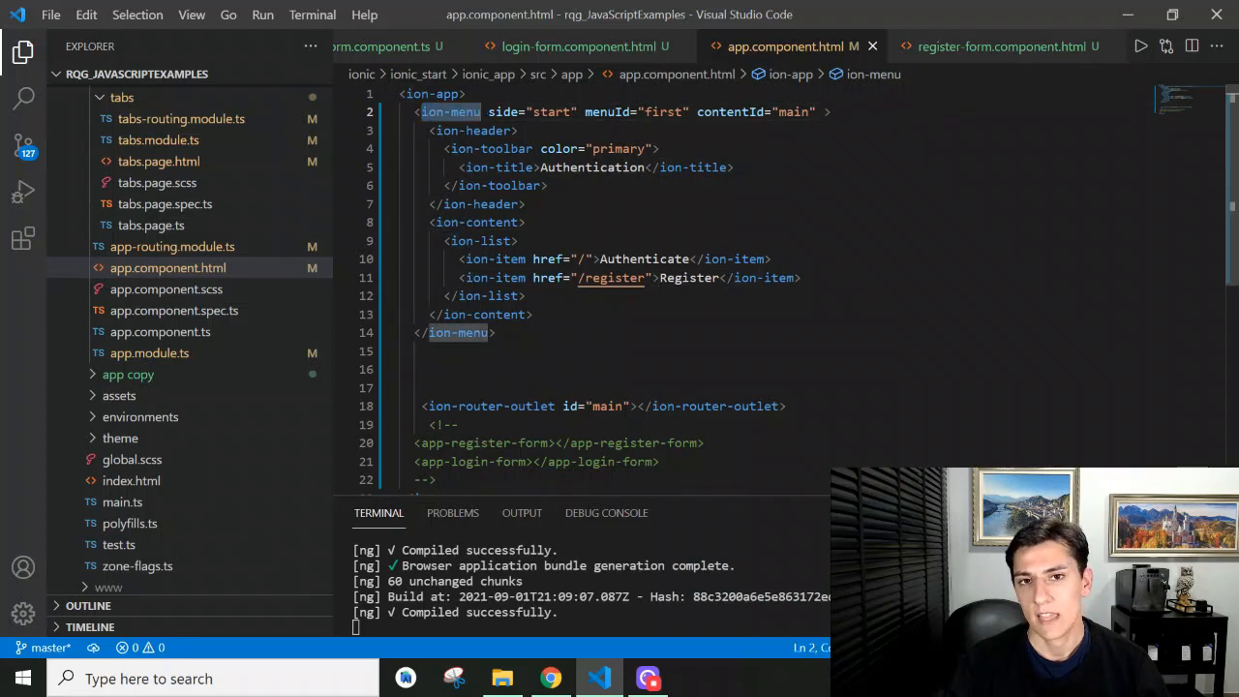
{"action": "left_click", "coordinate": [499, 166]}
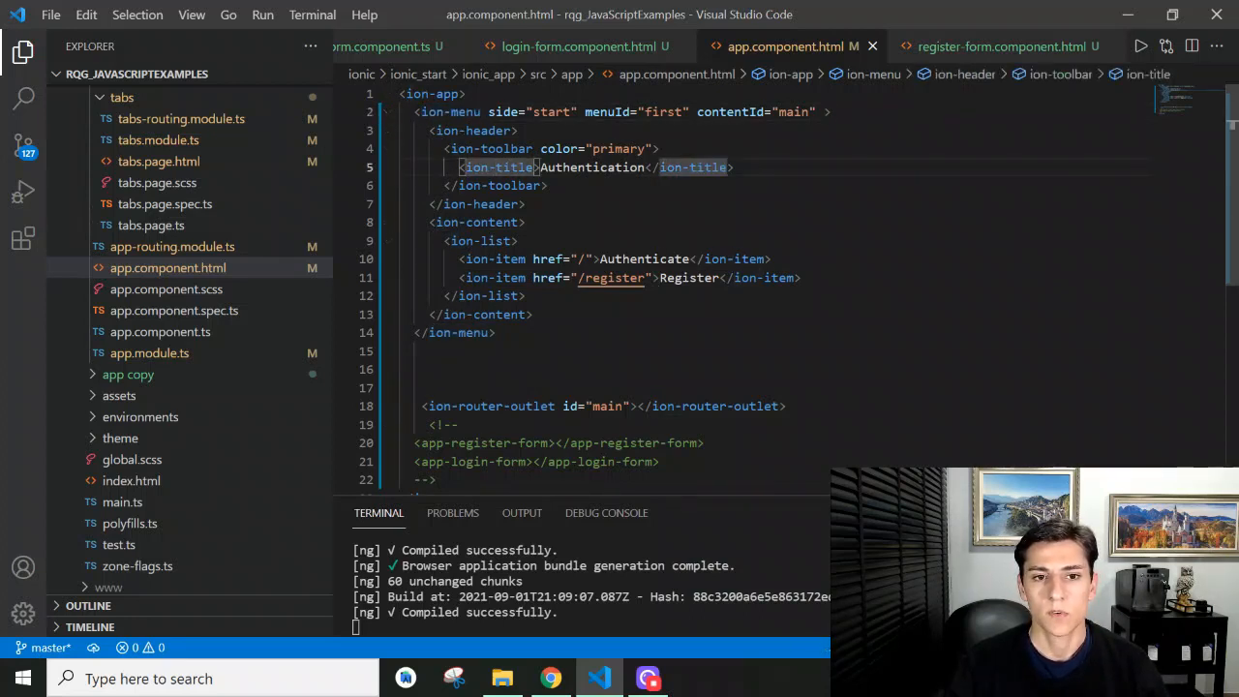
Inspect the menu's side attribute and the Register item's '/register' link target
{"action": "left_click", "coordinate": [573, 110]}
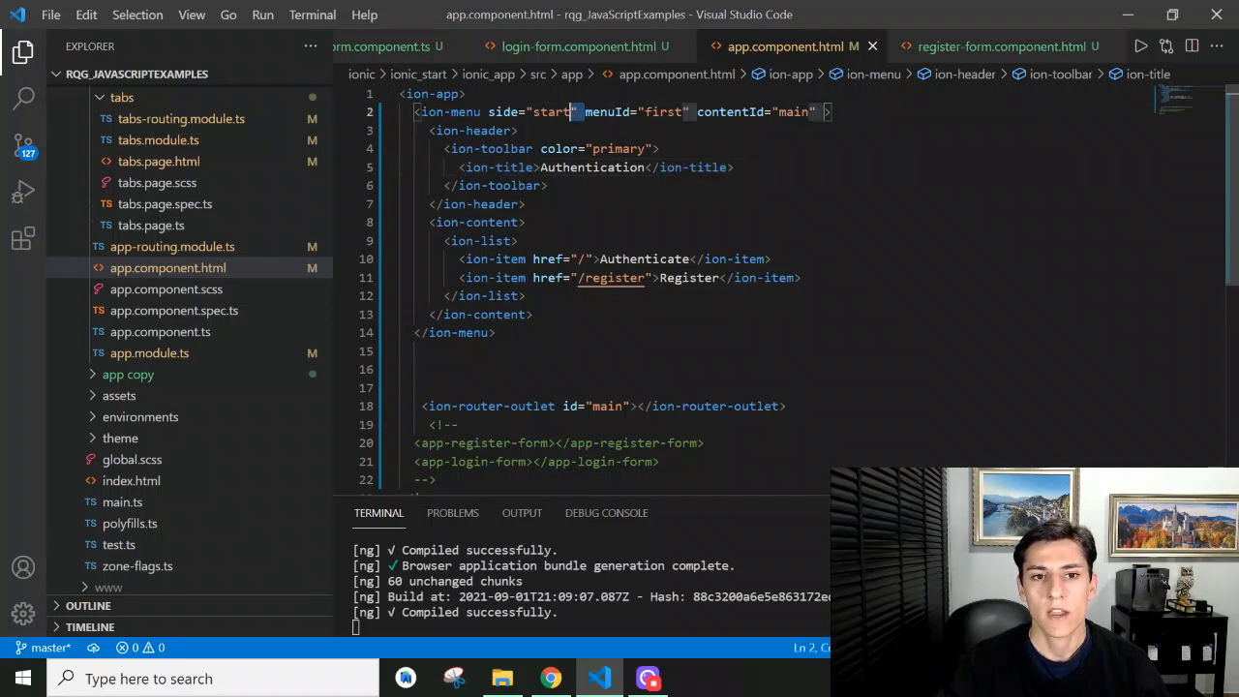
{"action": "double_click", "coordinate": [527, 111]}
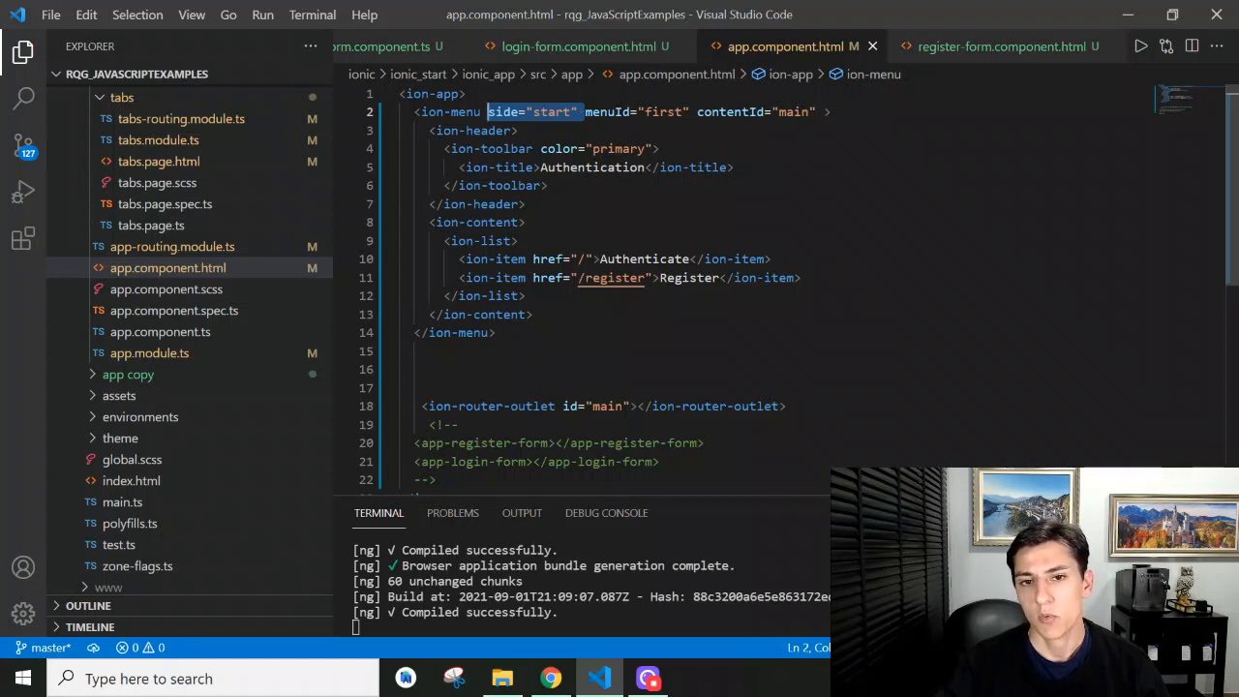
{"action": "double_click", "coordinate": [660, 110]}
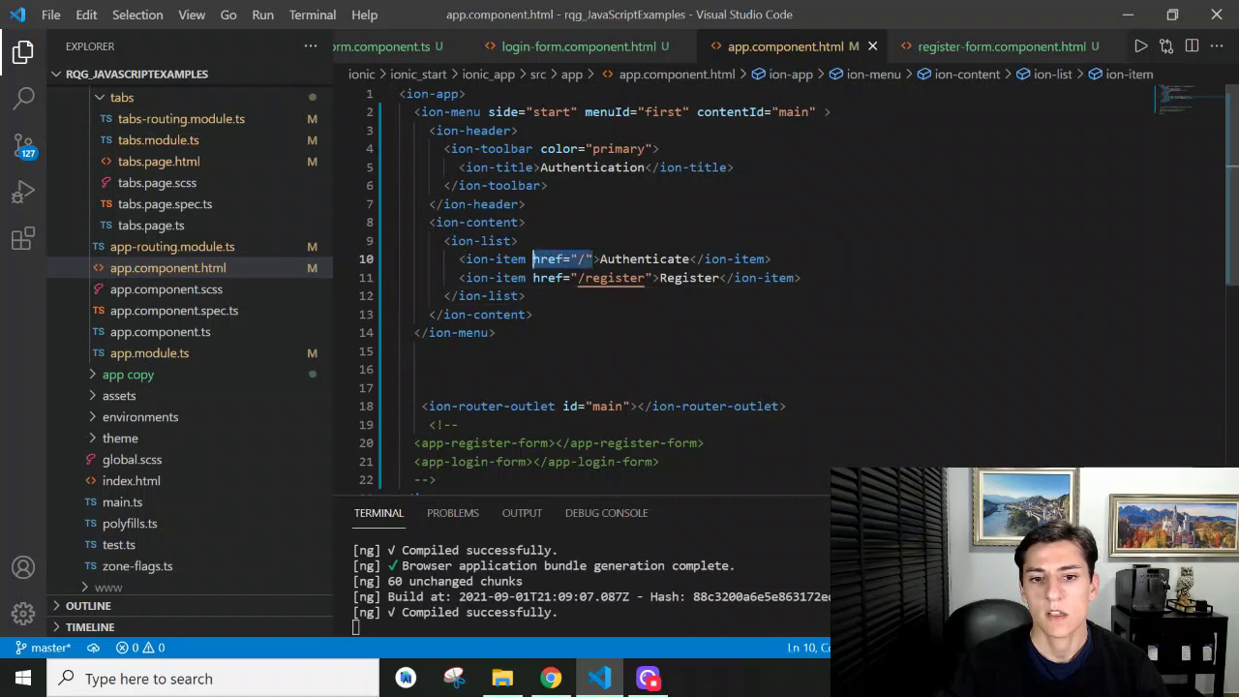
{"action": "double_click", "coordinate": [609, 279]}
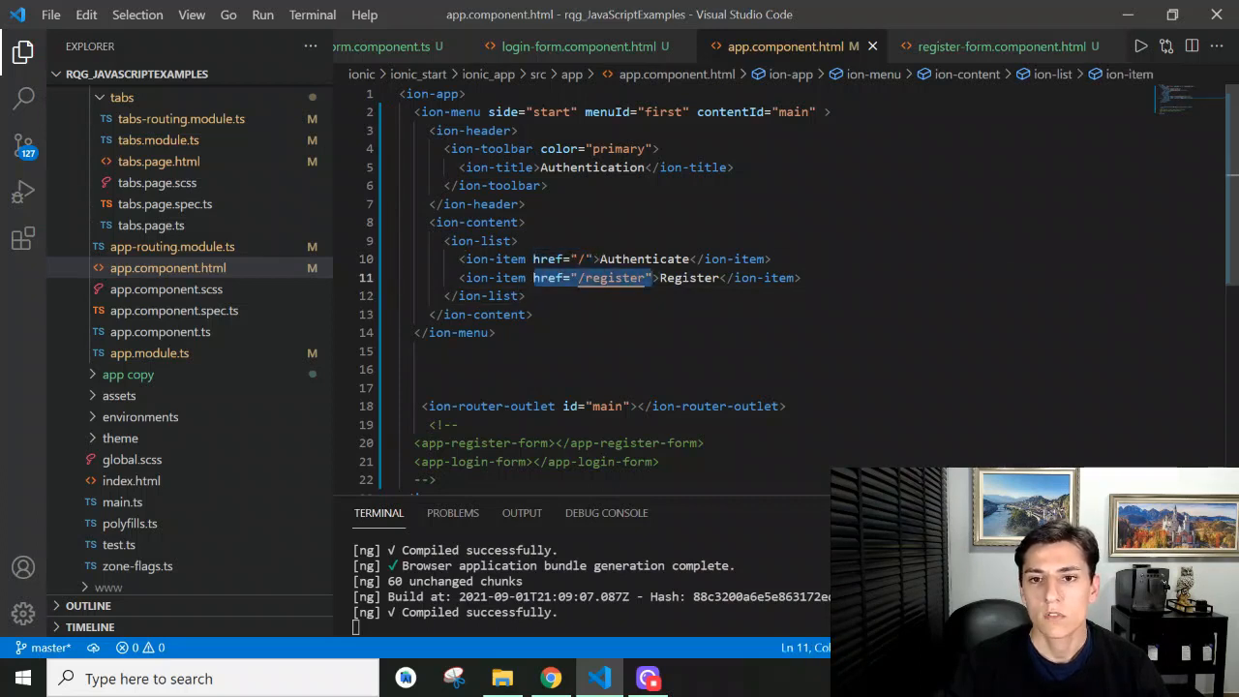
{"action": "mouse_move", "coordinate": [561, 259]}
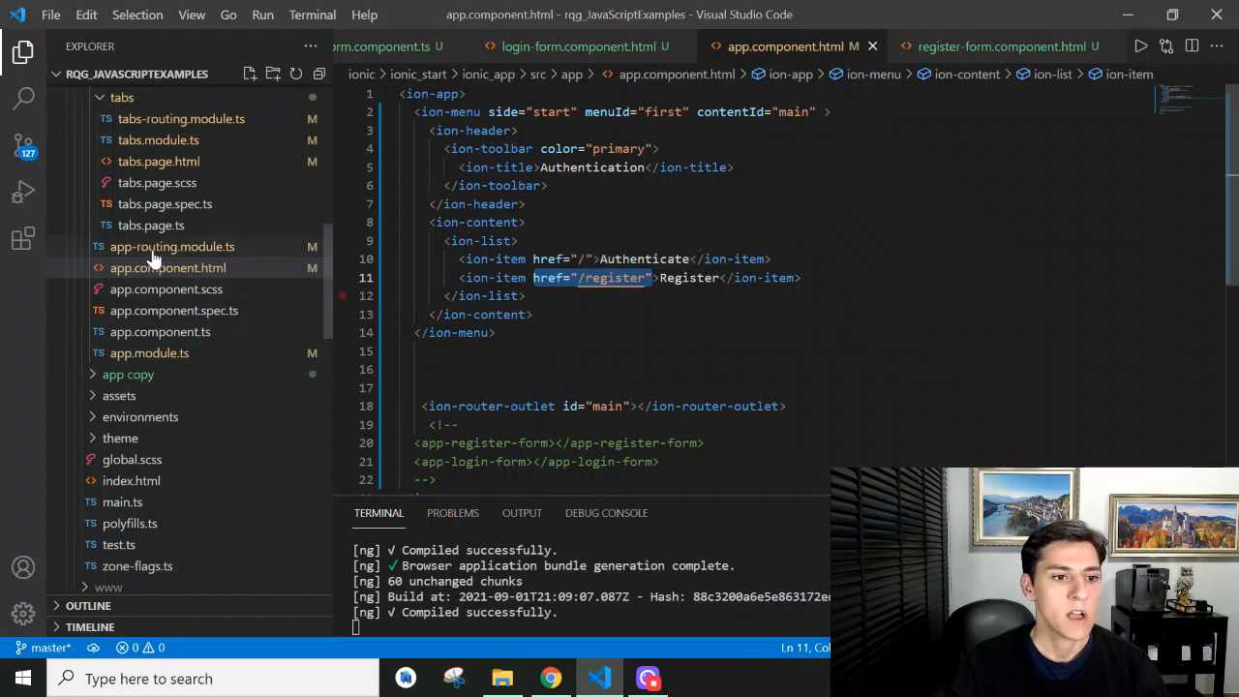
{"action": "left_click", "coordinate": [174, 245]}
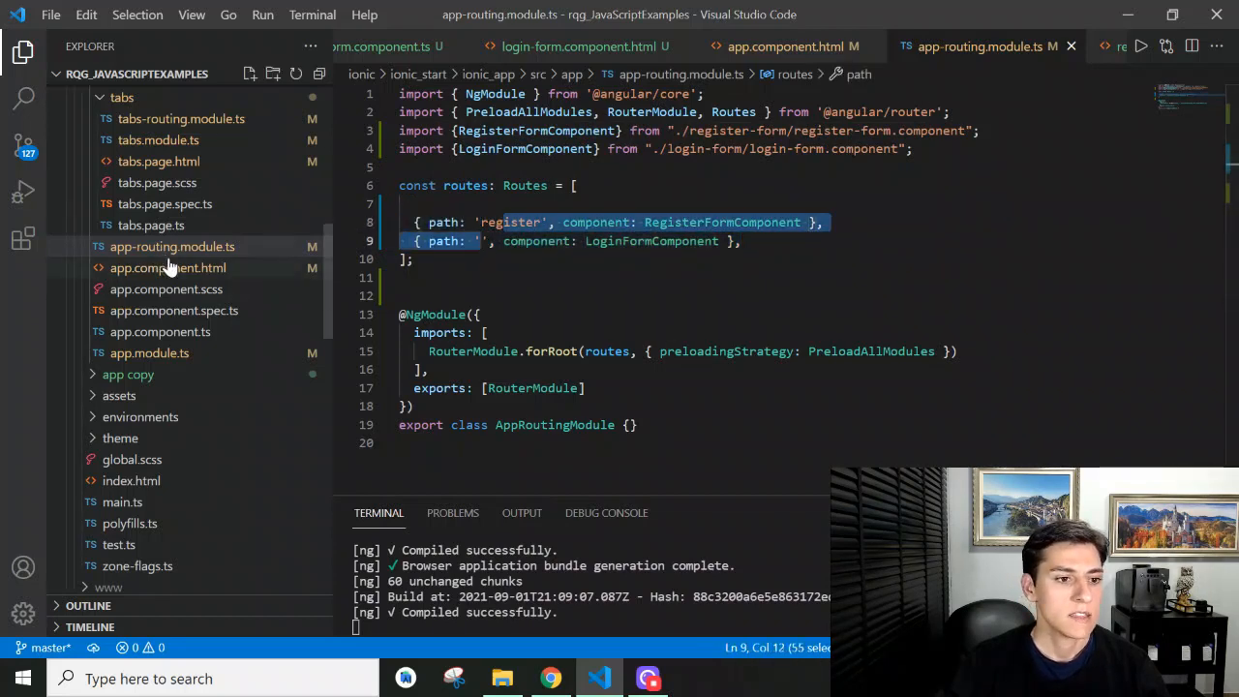
{"action": "left_click", "coordinate": [169, 267]}
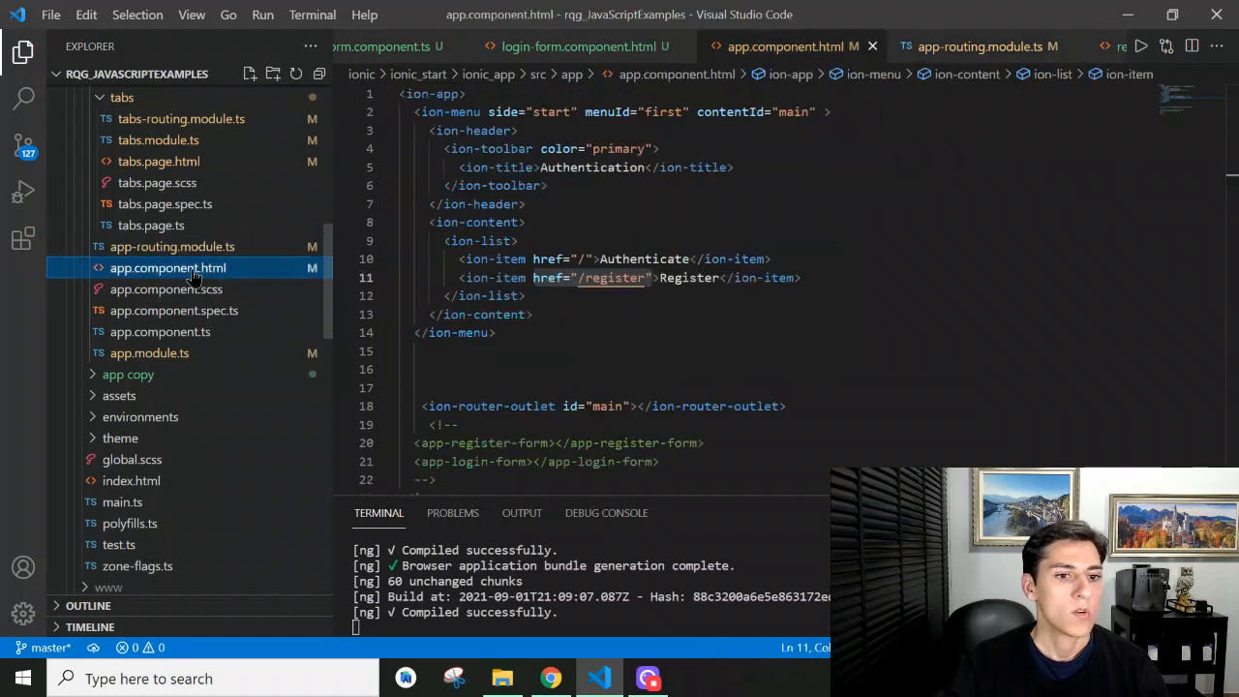
{"action": "left_click", "coordinate": [591, 259]}
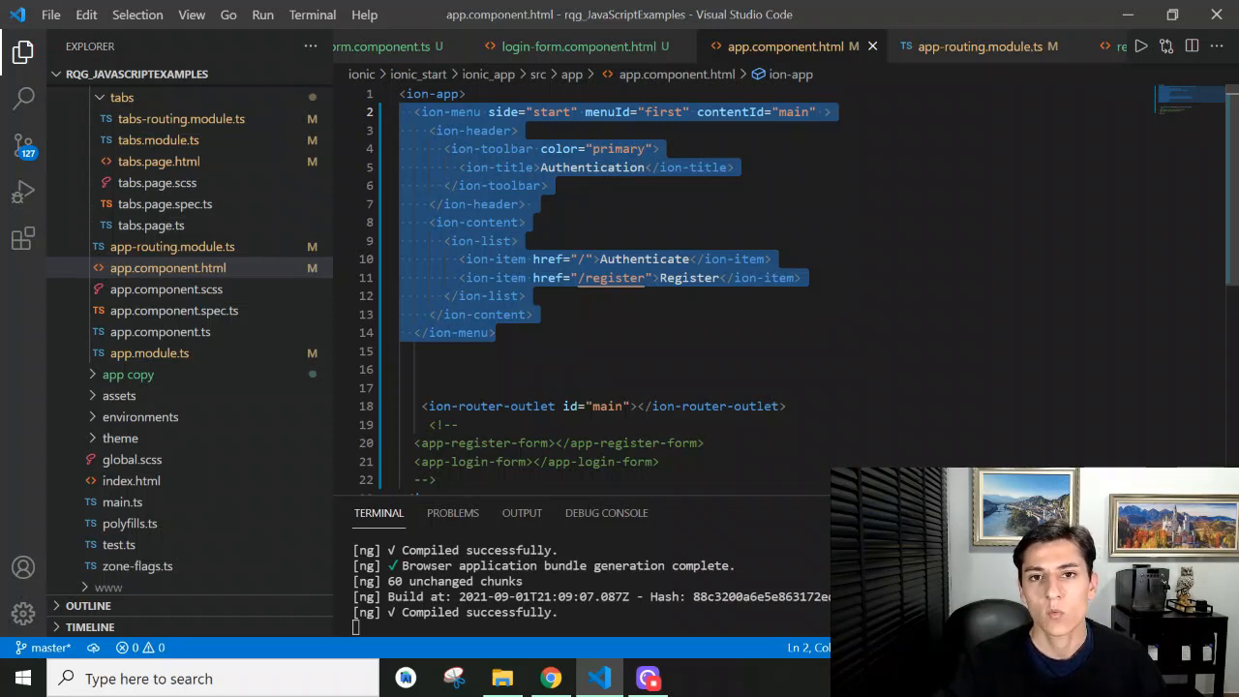
{"action": "mouse_move", "coordinate": [784, 70]}
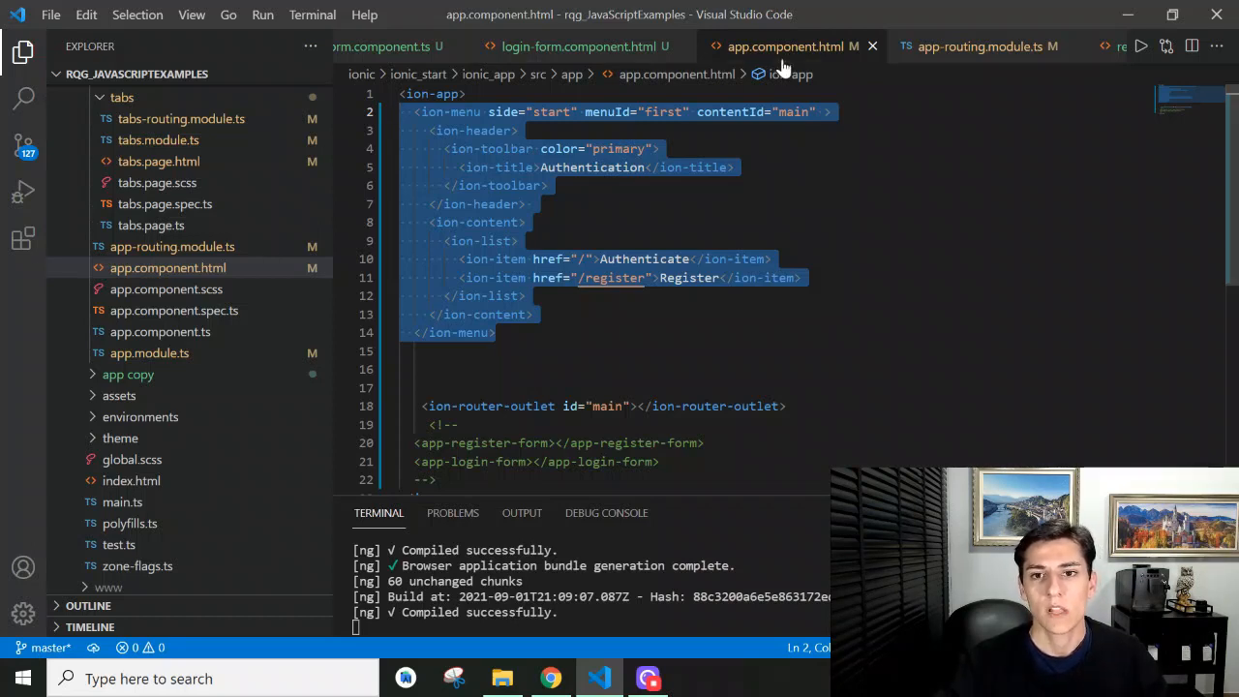
{"action": "mouse_move", "coordinate": [578, 46]}
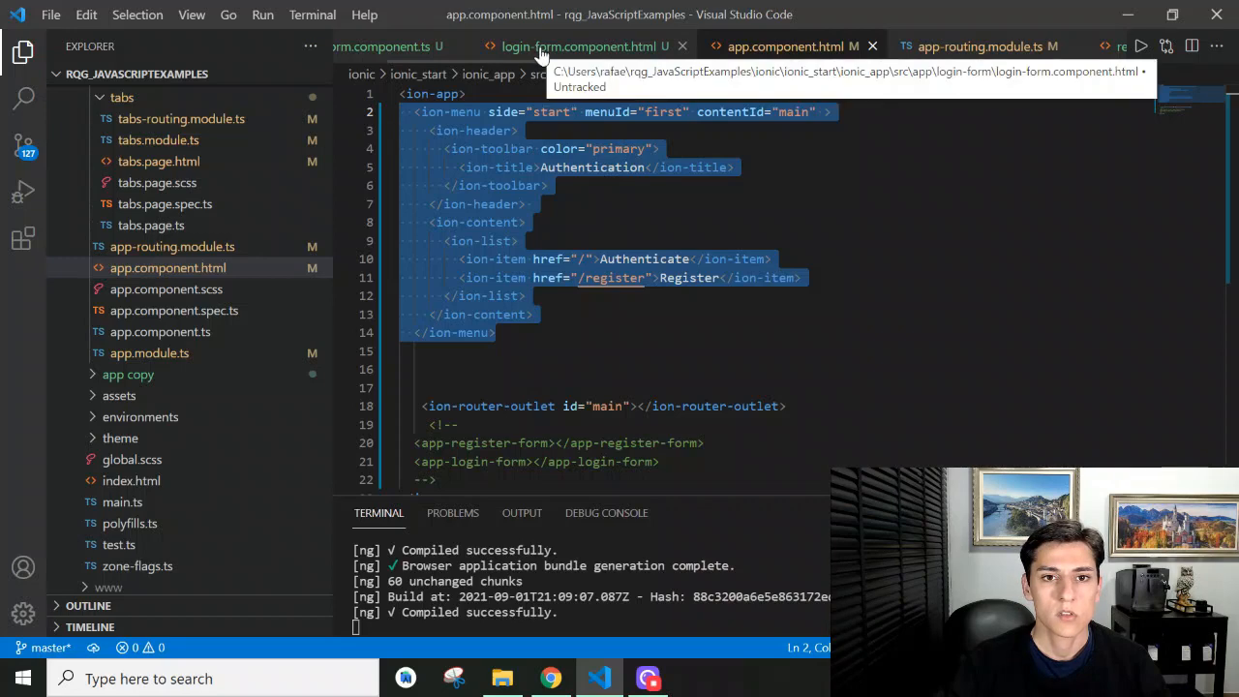
Show login-form.component.html with its ion-menu-button and IONIC APP title header
{"action": "left_click", "coordinate": [581, 46]}
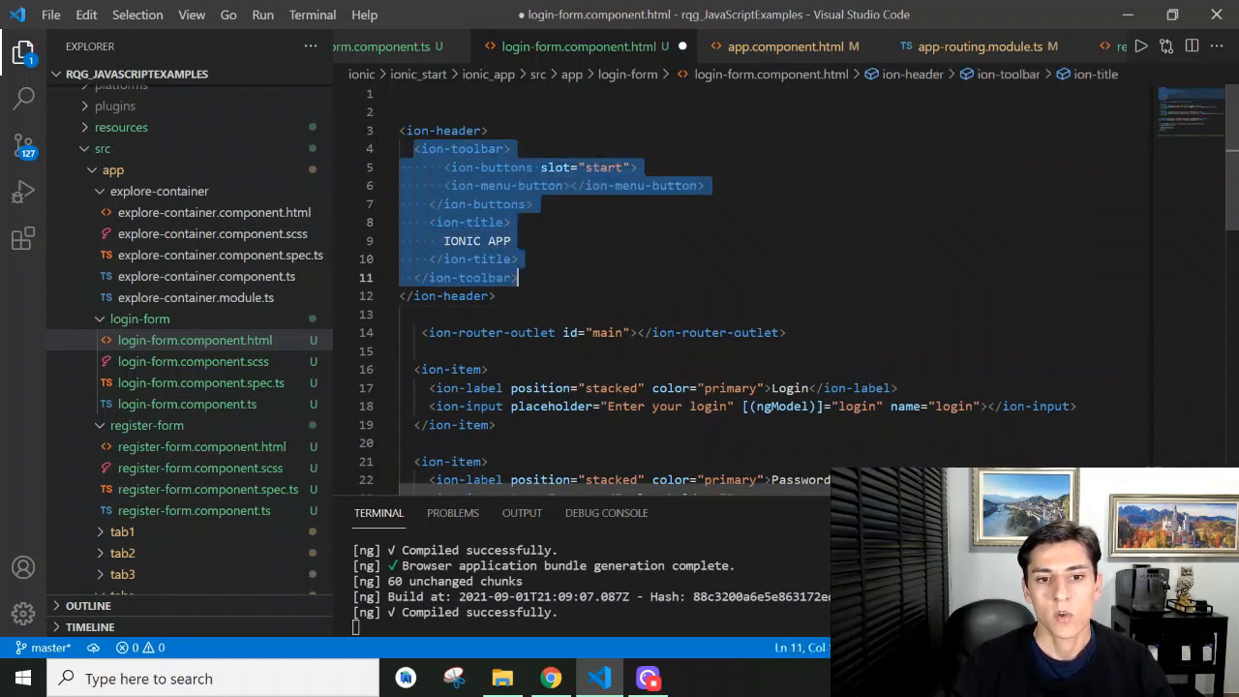
{"action": "left_click", "coordinate": [519, 186]}
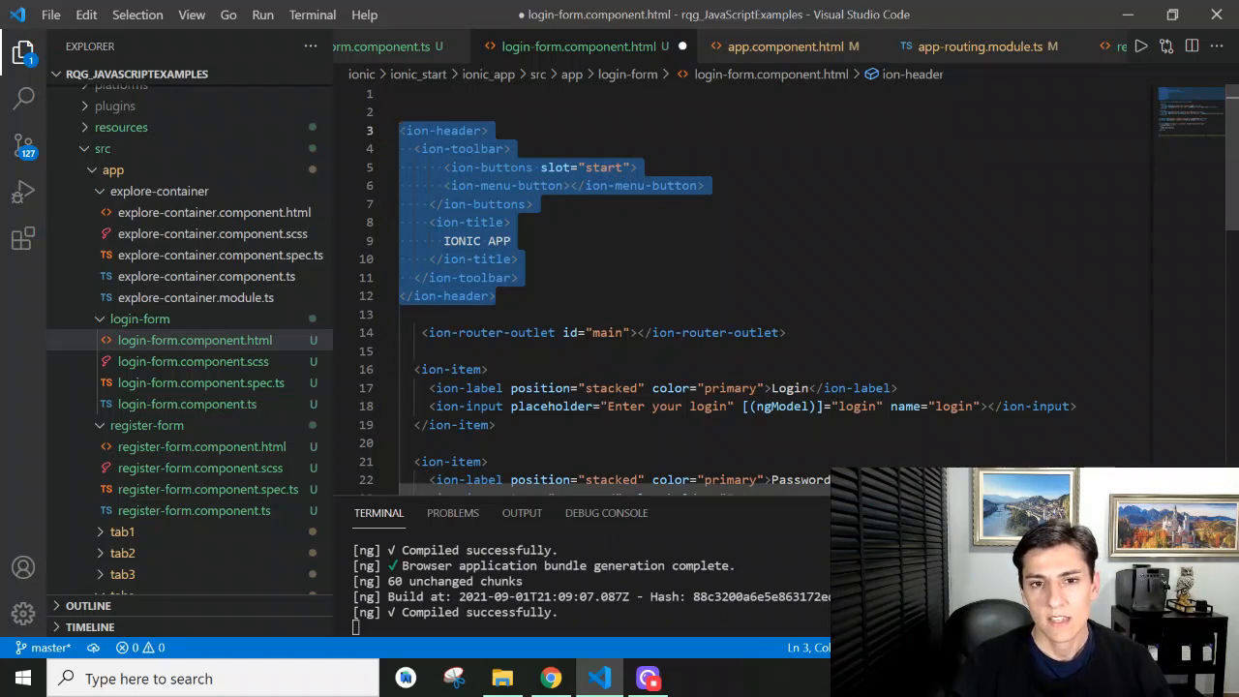
Check the running app's header at localhost:8100, then select the IONIC APP title text
{"action": "left_click", "coordinate": [550, 678]}
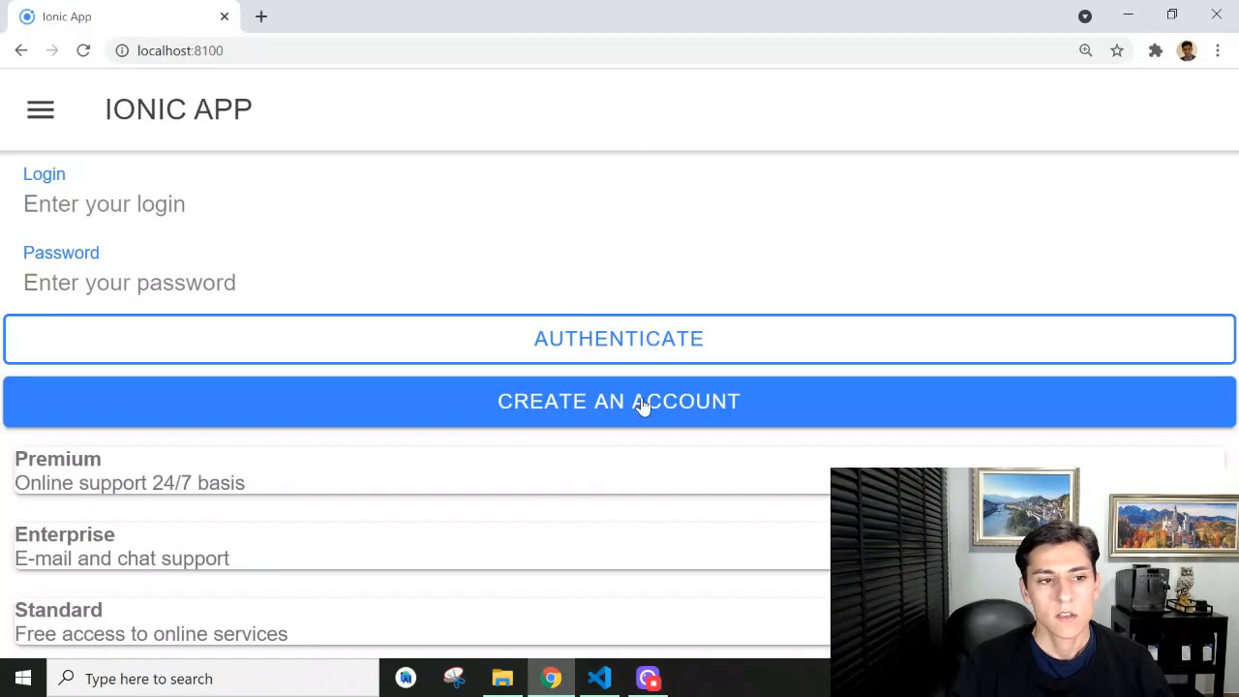
{"action": "mouse_move", "coordinate": [127, 114]}
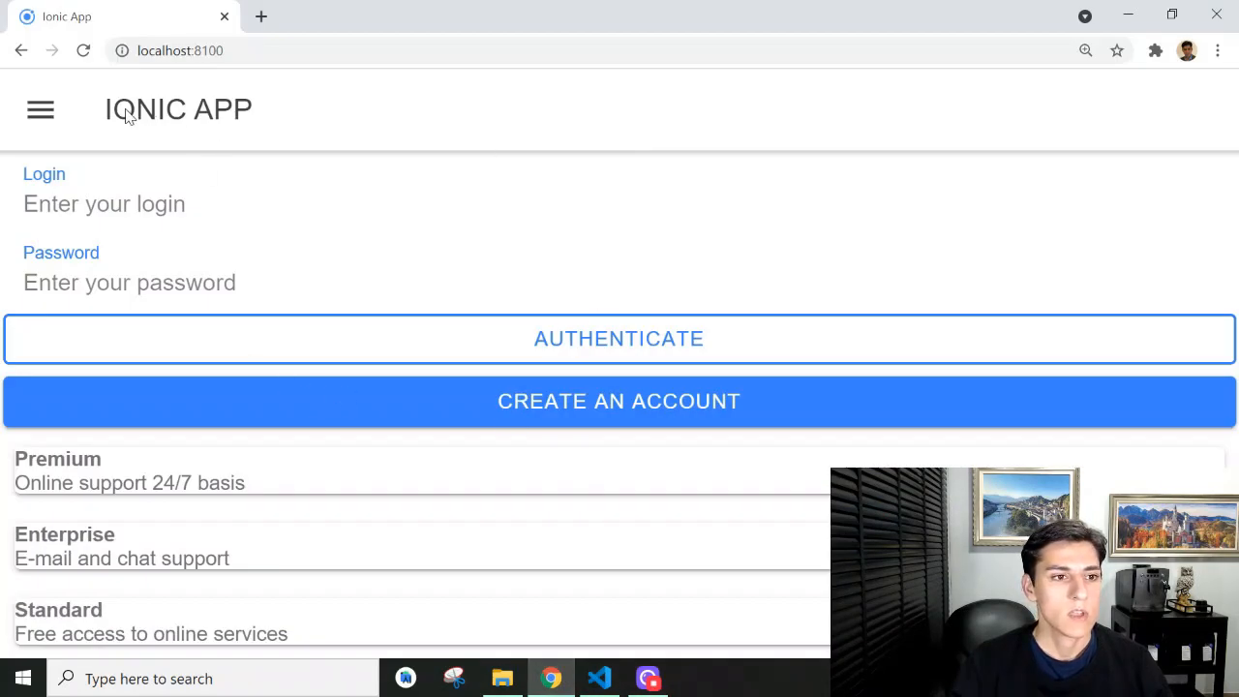
{"action": "mouse_move", "coordinate": [357, 163]}
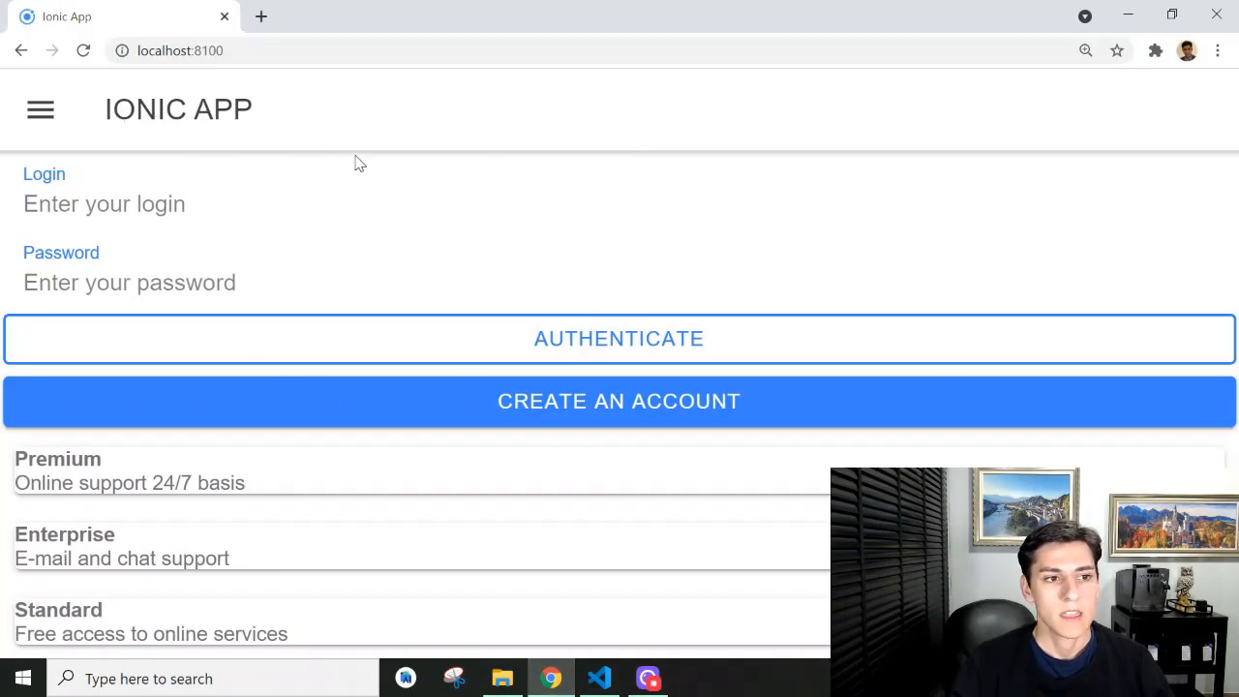
{"action": "mouse_move", "coordinate": [135, 120]}
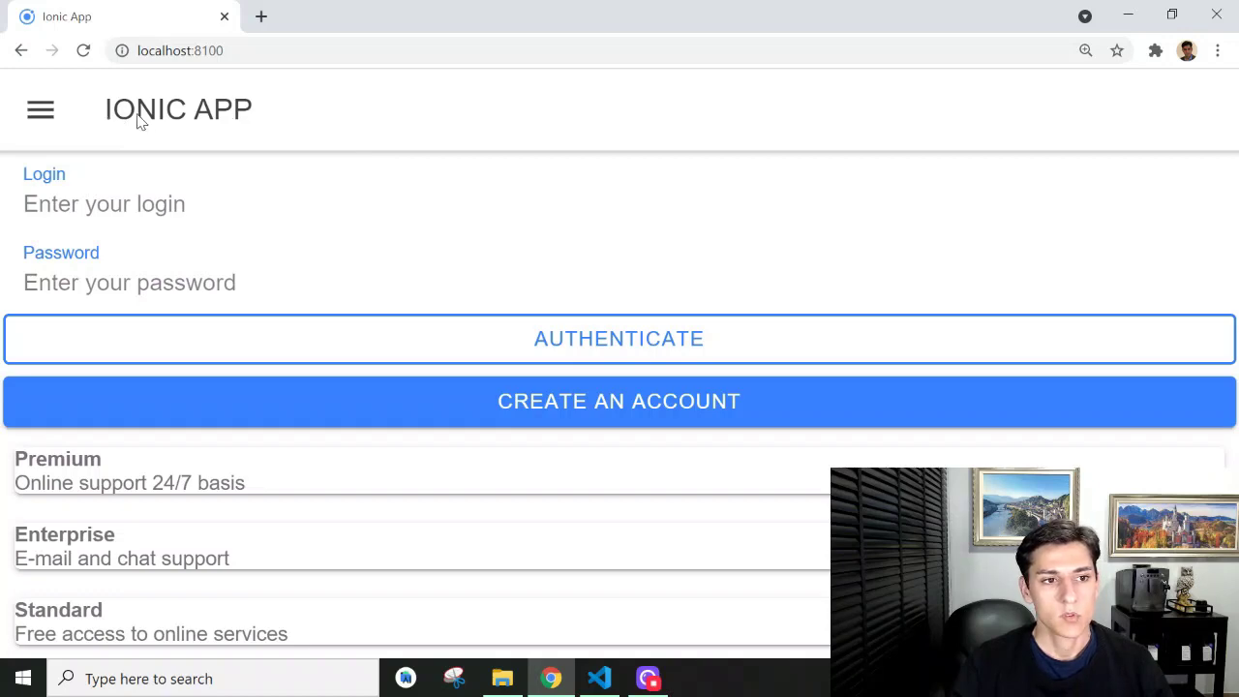
{"action": "left_click", "coordinate": [600, 678]}
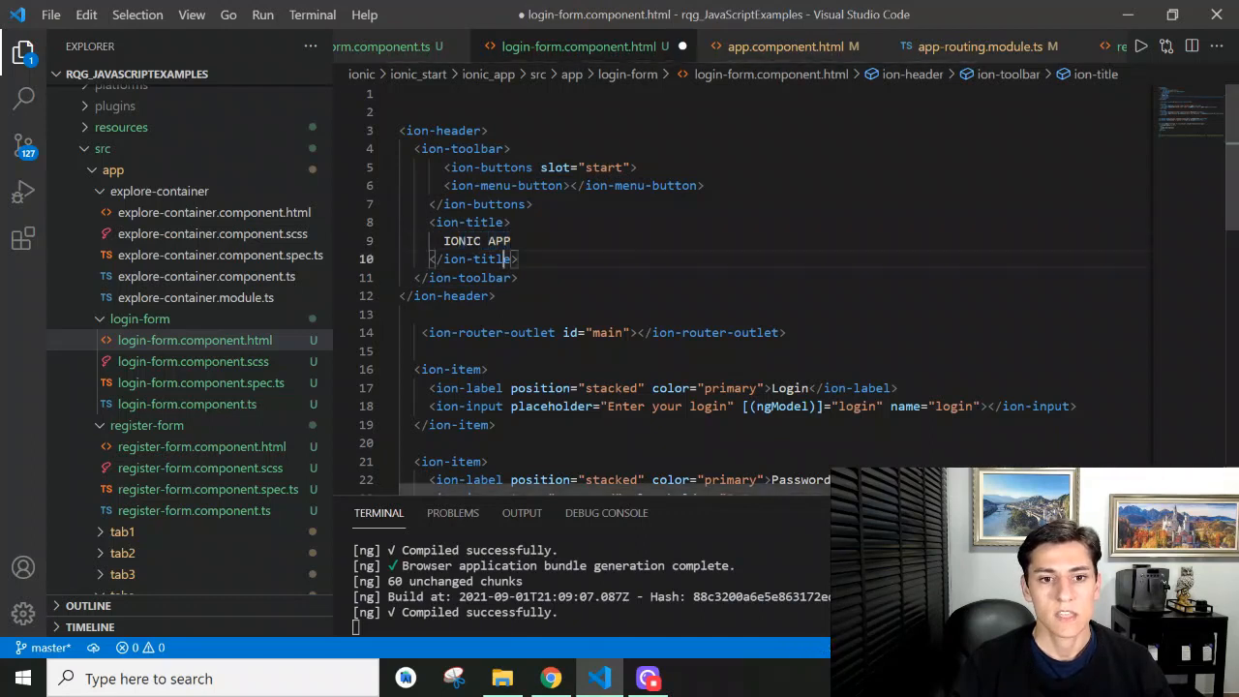
{"action": "double_click", "coordinate": [476, 240]}
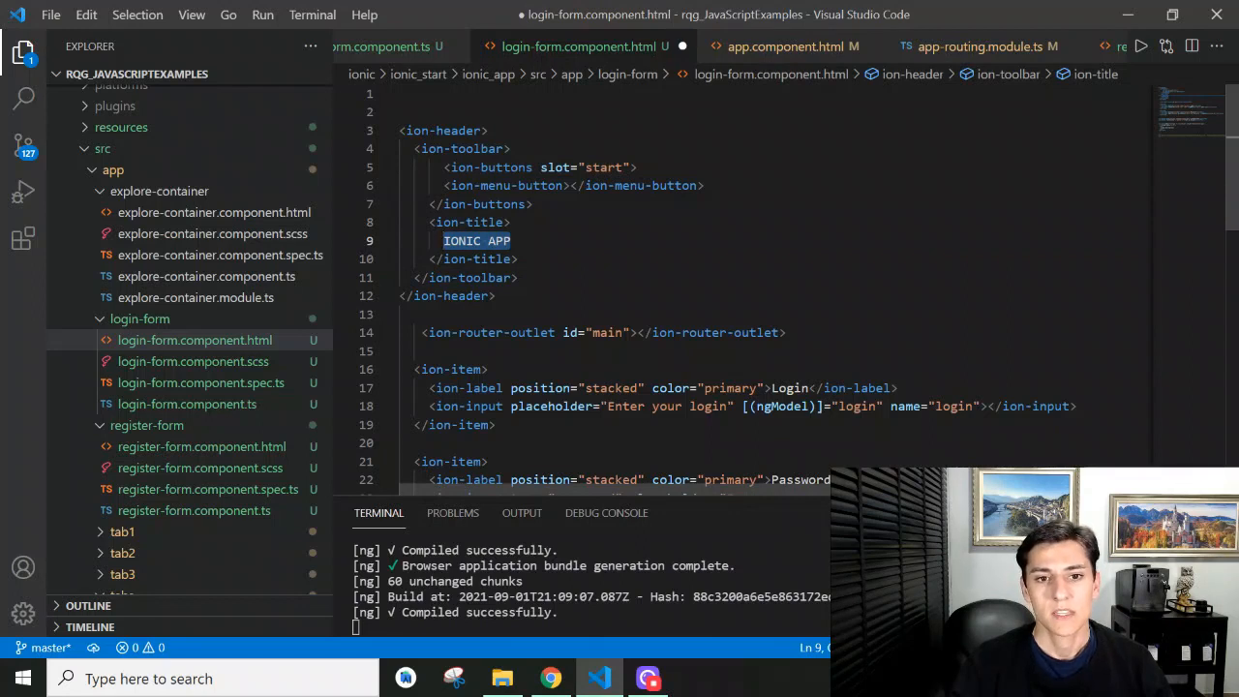
Compare the preview again and highlight the slot="start" attribute on the header buttons
{"action": "left_click", "coordinate": [550, 677]}
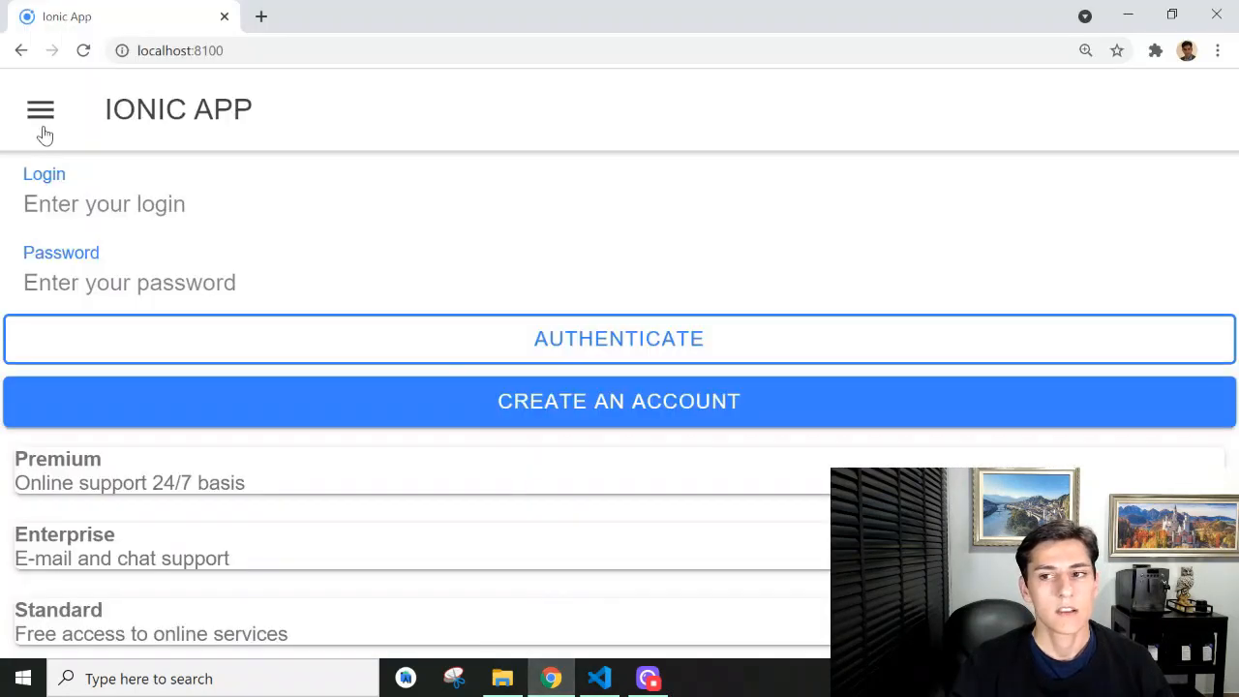
{"action": "mouse_move", "coordinate": [23, 114]}
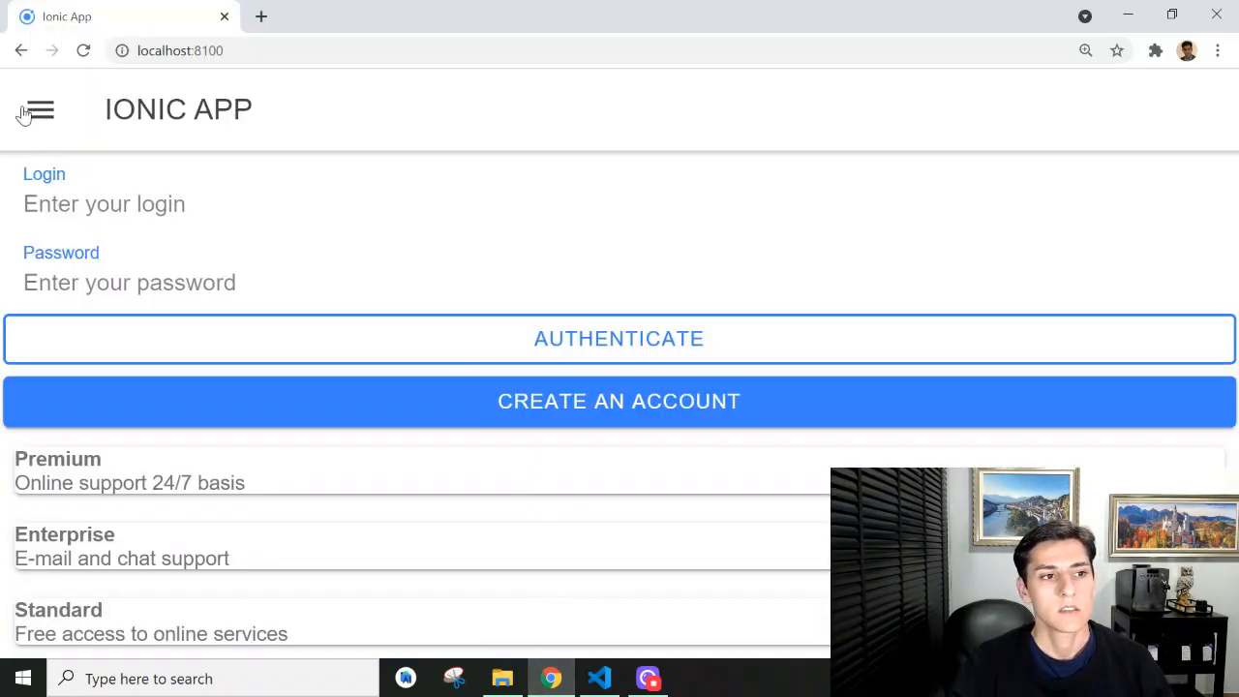
{"action": "mouse_move", "coordinate": [75, 109]}
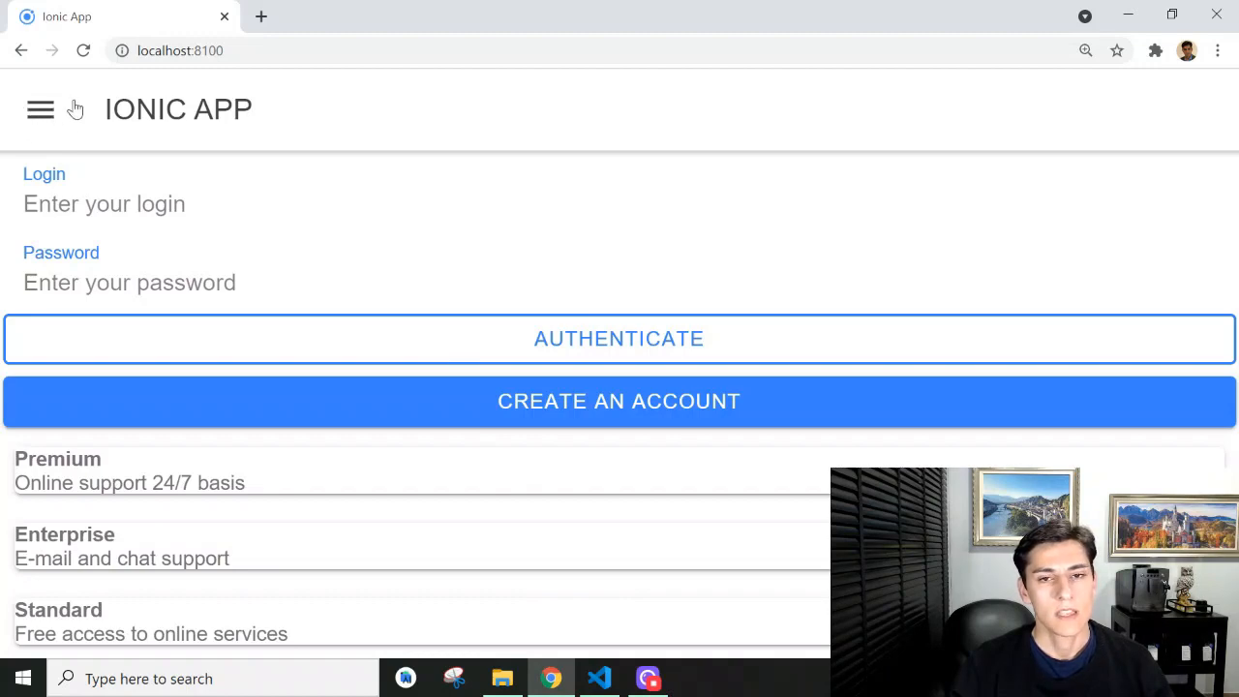
{"action": "mouse_move", "coordinate": [538, 658]}
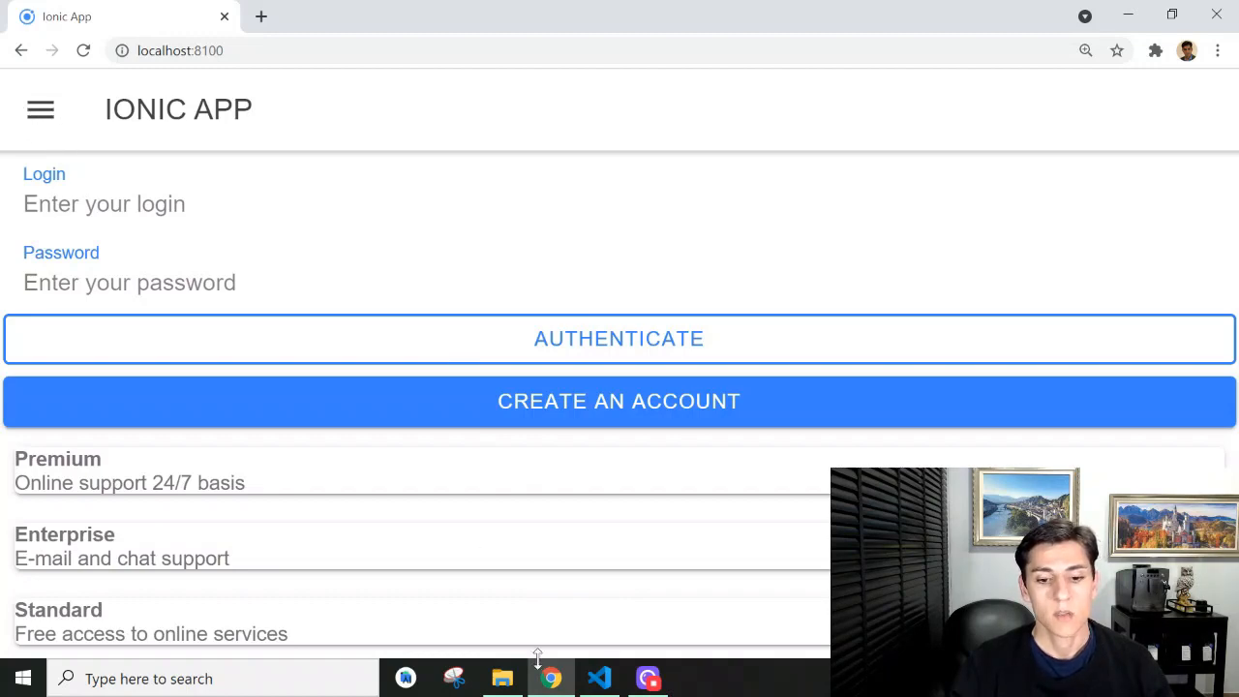
{"action": "left_click", "coordinate": [598, 678]}
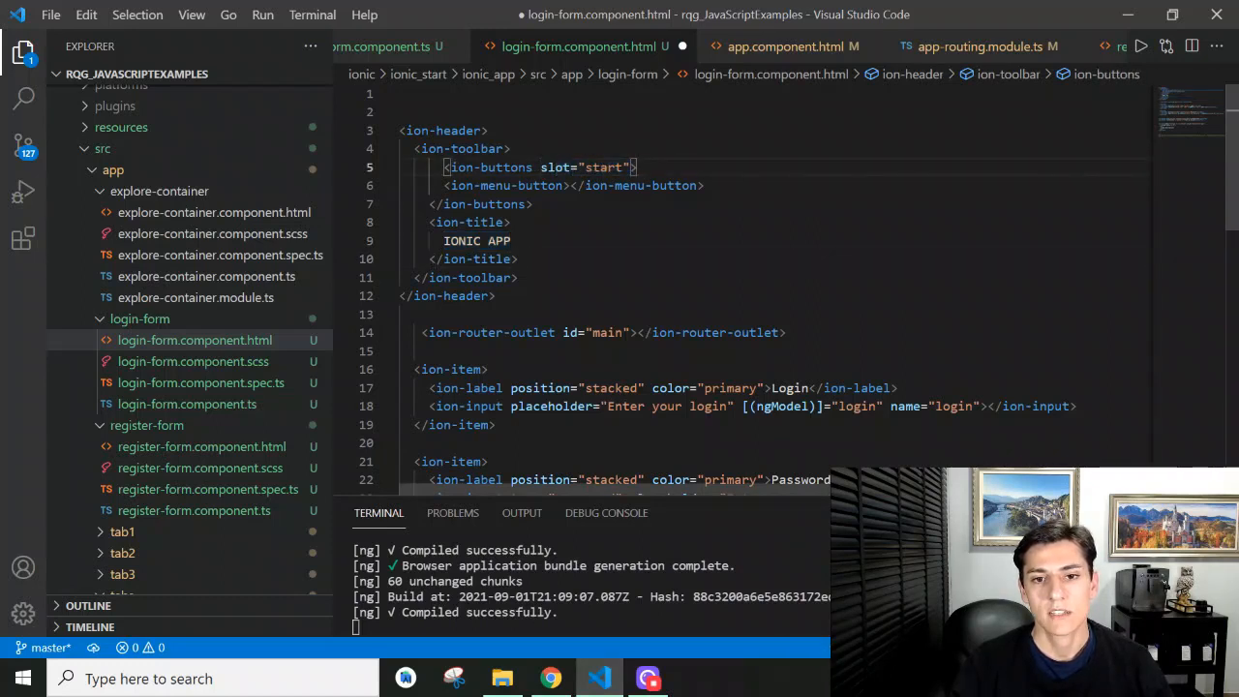
{"action": "double_click", "coordinate": [584, 166]}
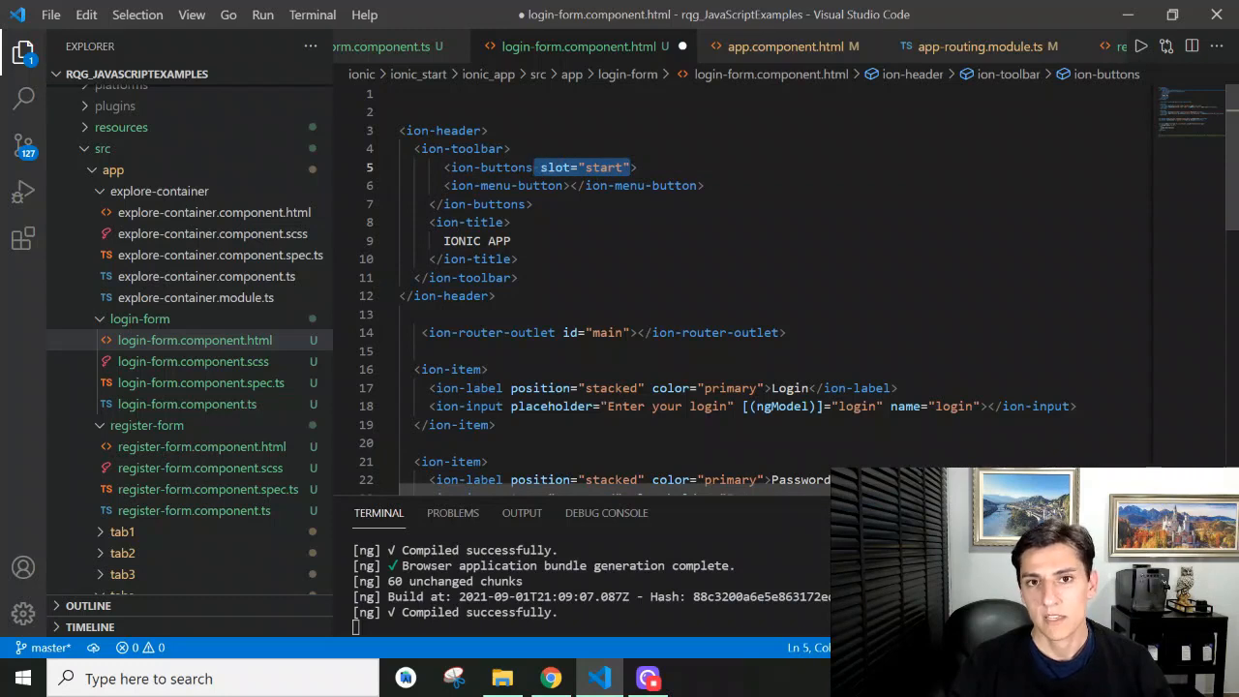
{"action": "mouse_move", "coordinate": [610, 654]}
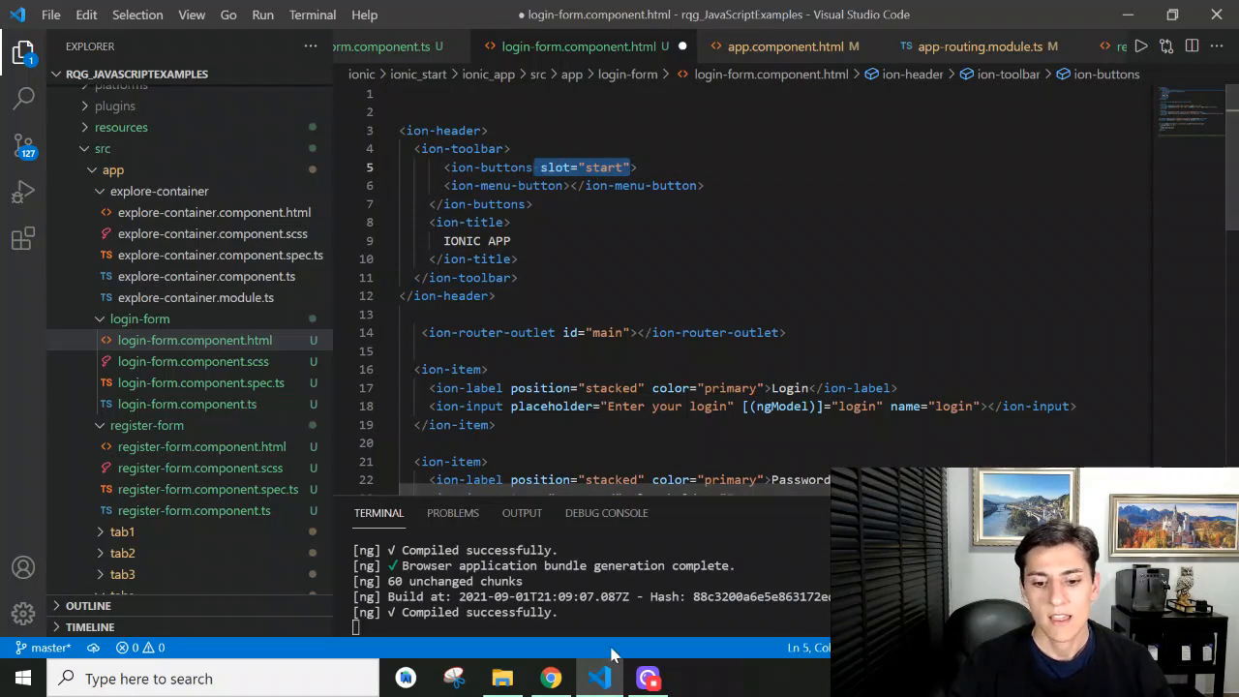
Open the running app's Authentication side menu from the header menu button
{"action": "left_click", "coordinate": [550, 677]}
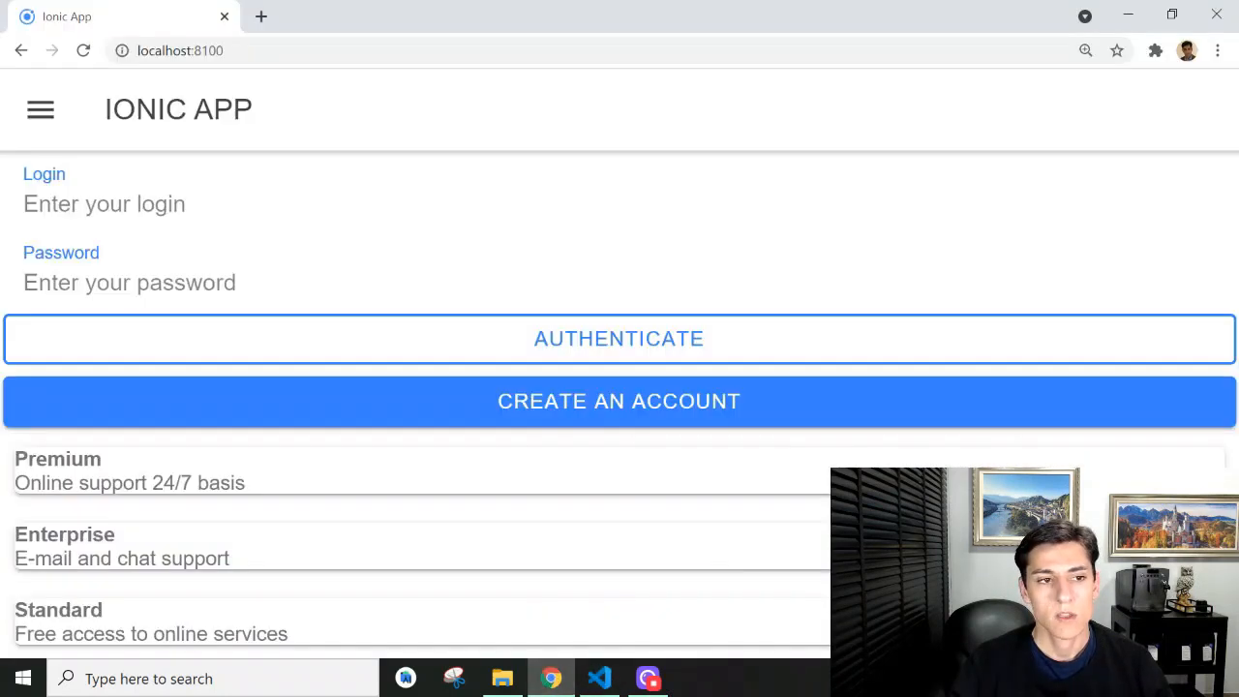
{"action": "left_click", "coordinate": [38, 108]}
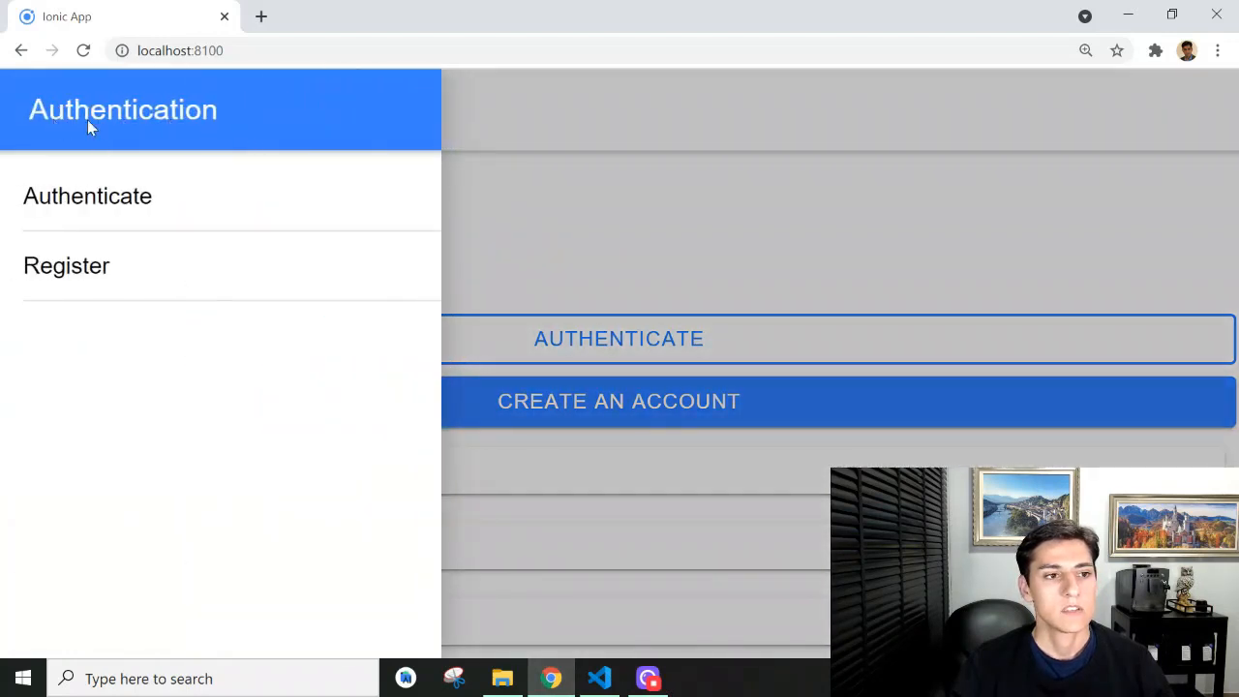
{"action": "mouse_move", "coordinate": [184, 108]}
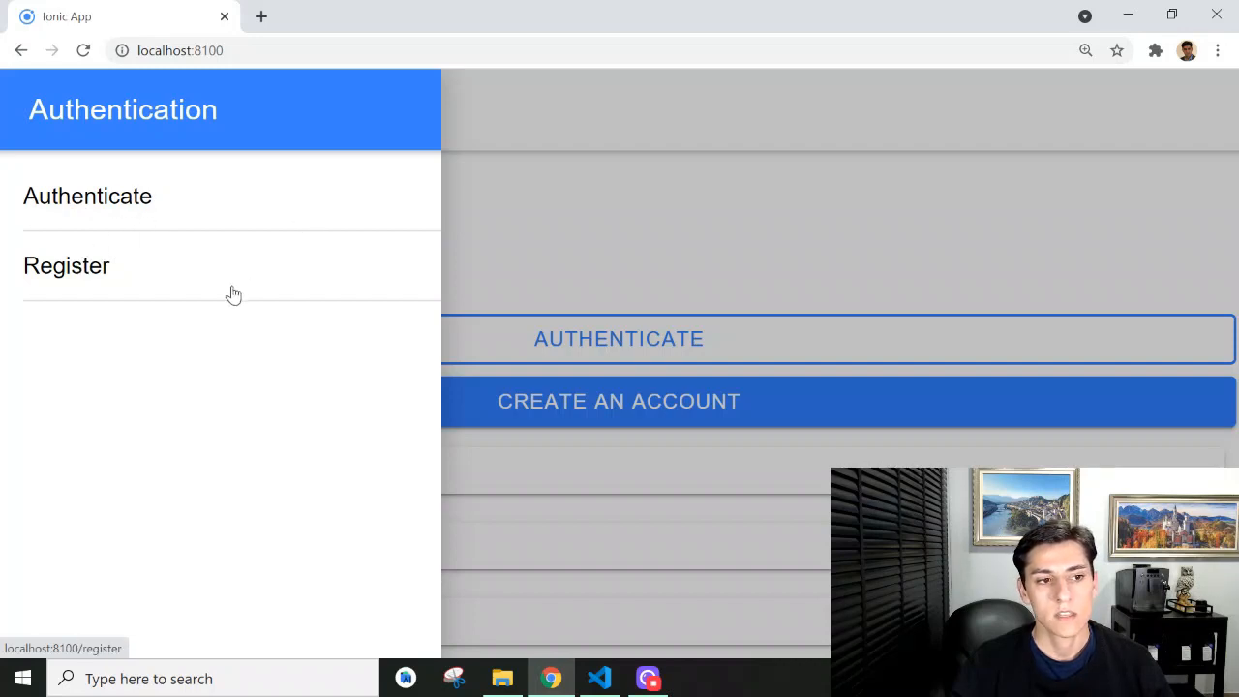
{"action": "mouse_move", "coordinate": [178, 101]}
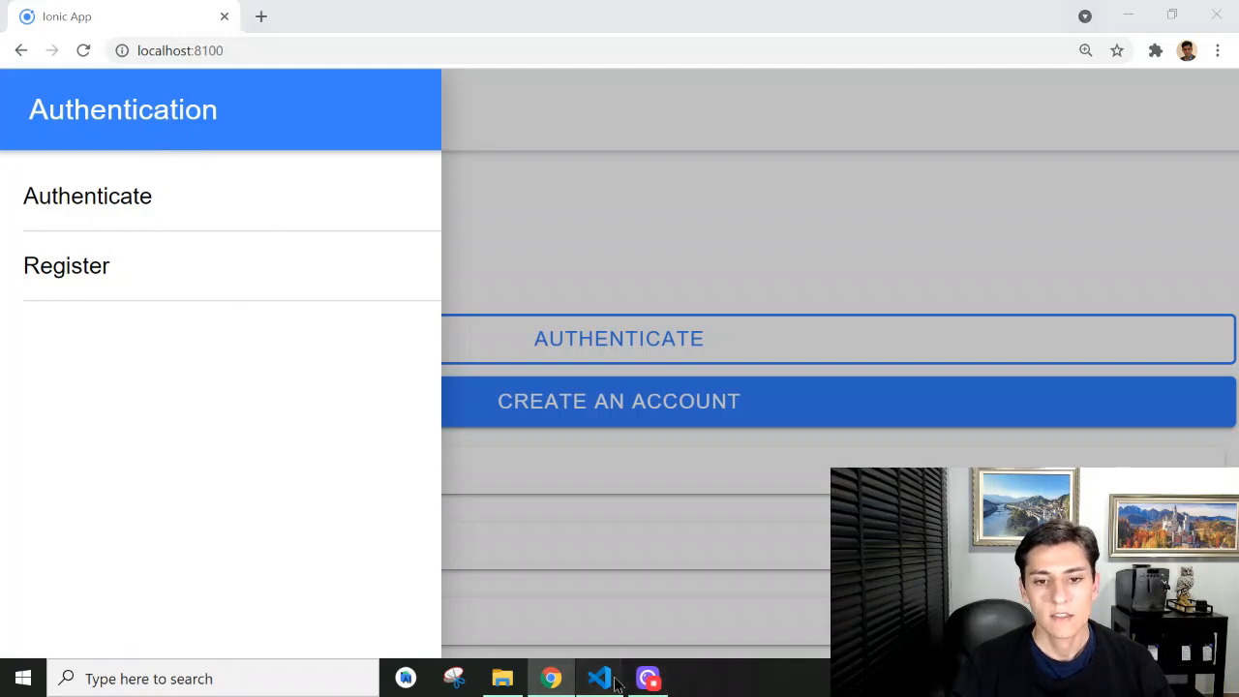
{"action": "left_click", "coordinate": [599, 678]}
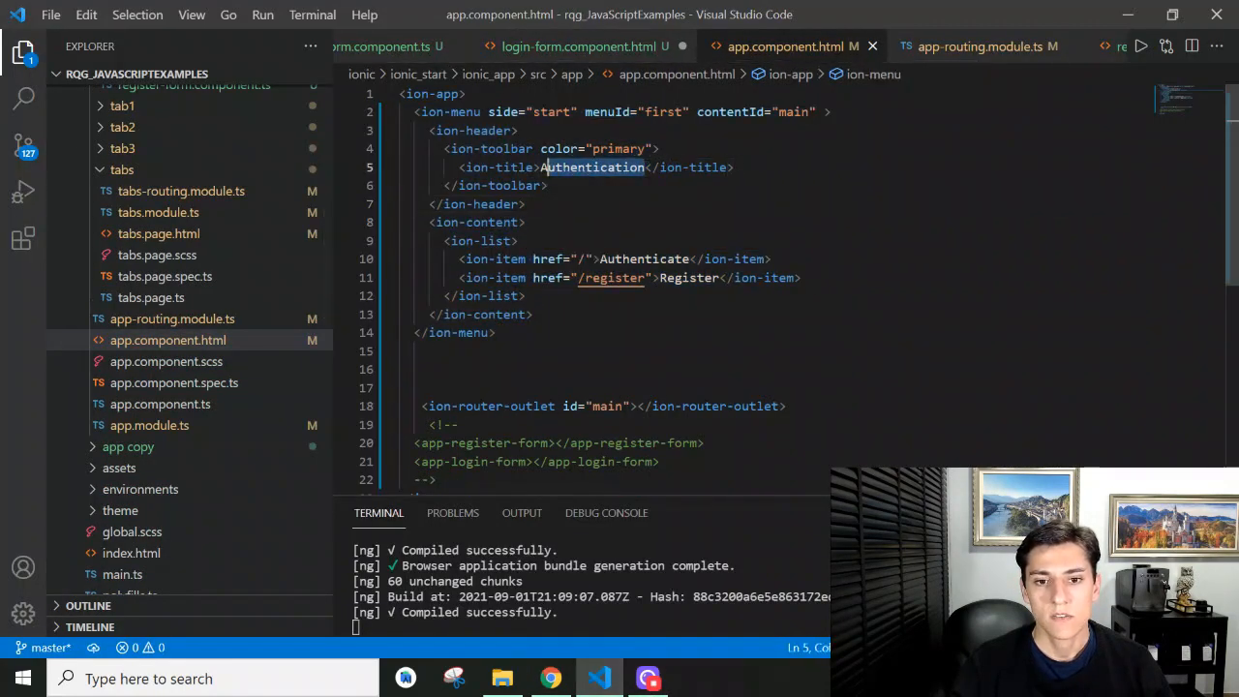
{"action": "left_click", "coordinate": [593, 166]}
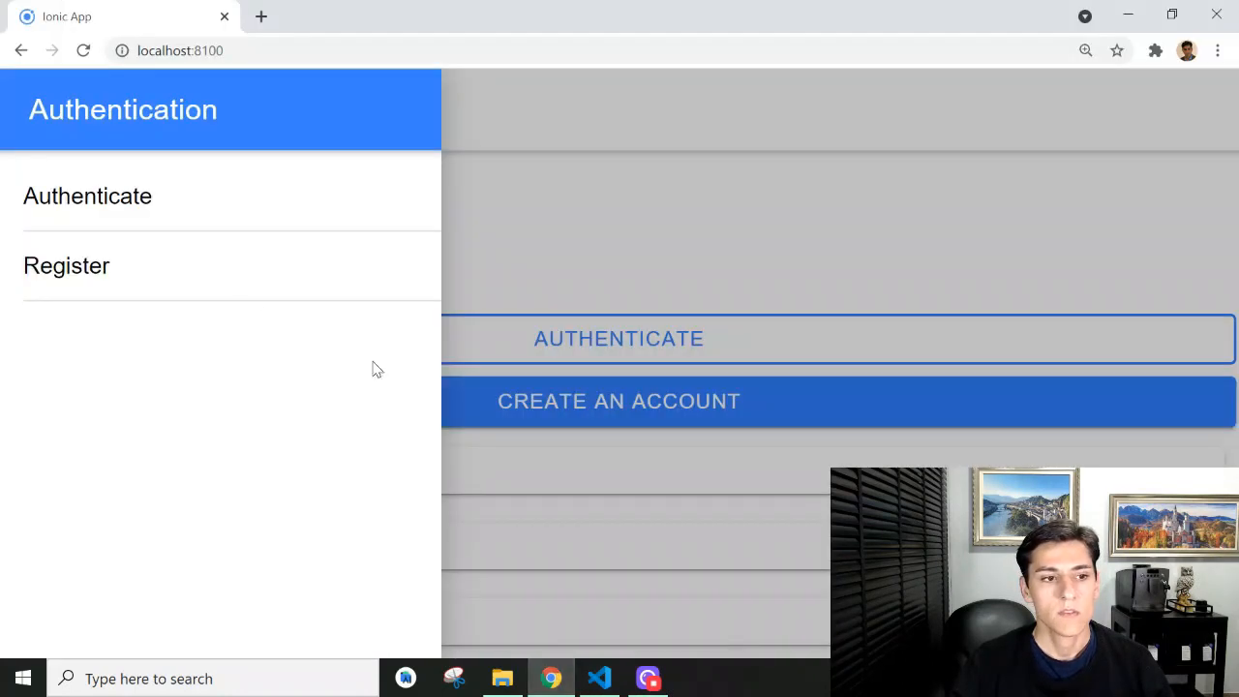
Navigate to the /register page from the menu and reopen the menu there
{"action": "left_click", "coordinate": [66, 265]}
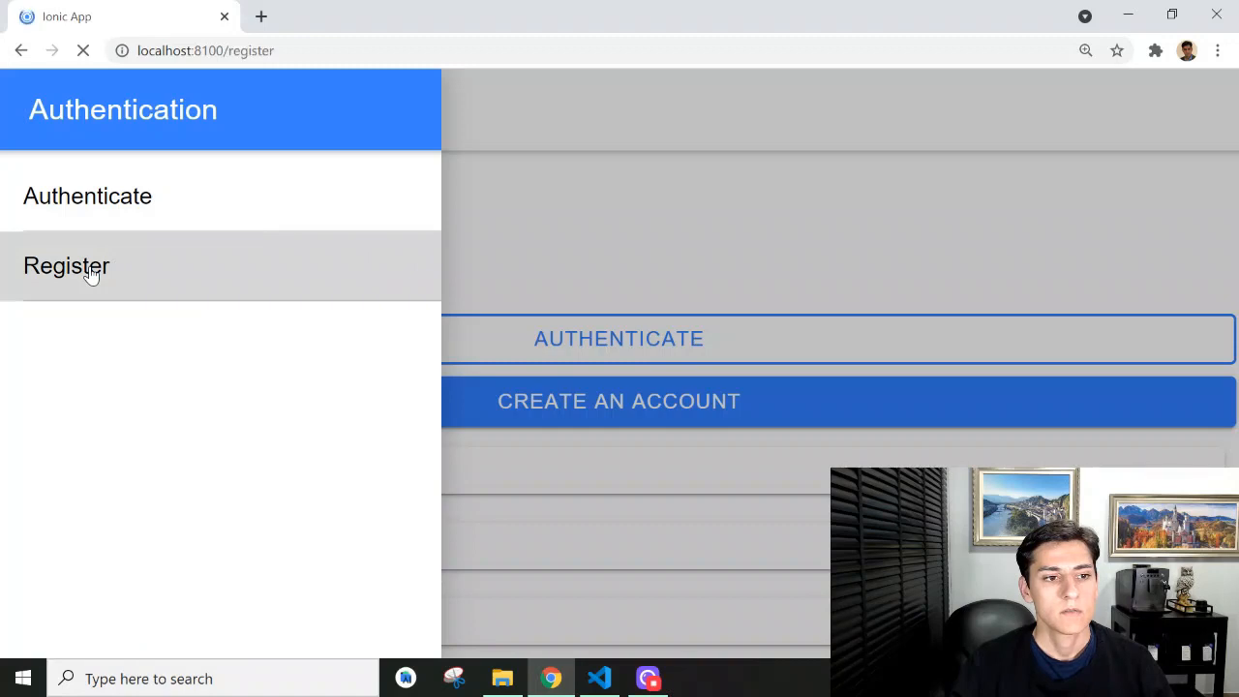
{"action": "left_click", "coordinate": [66, 265]}
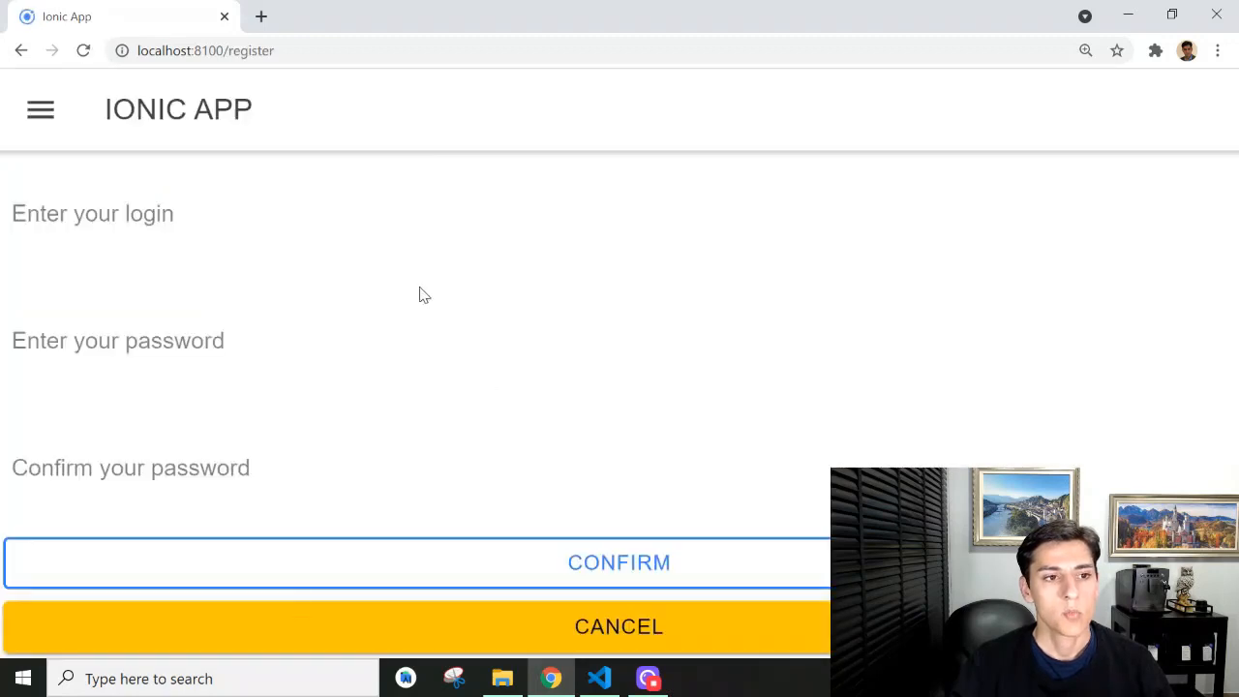
{"action": "left_click", "coordinate": [39, 109]}
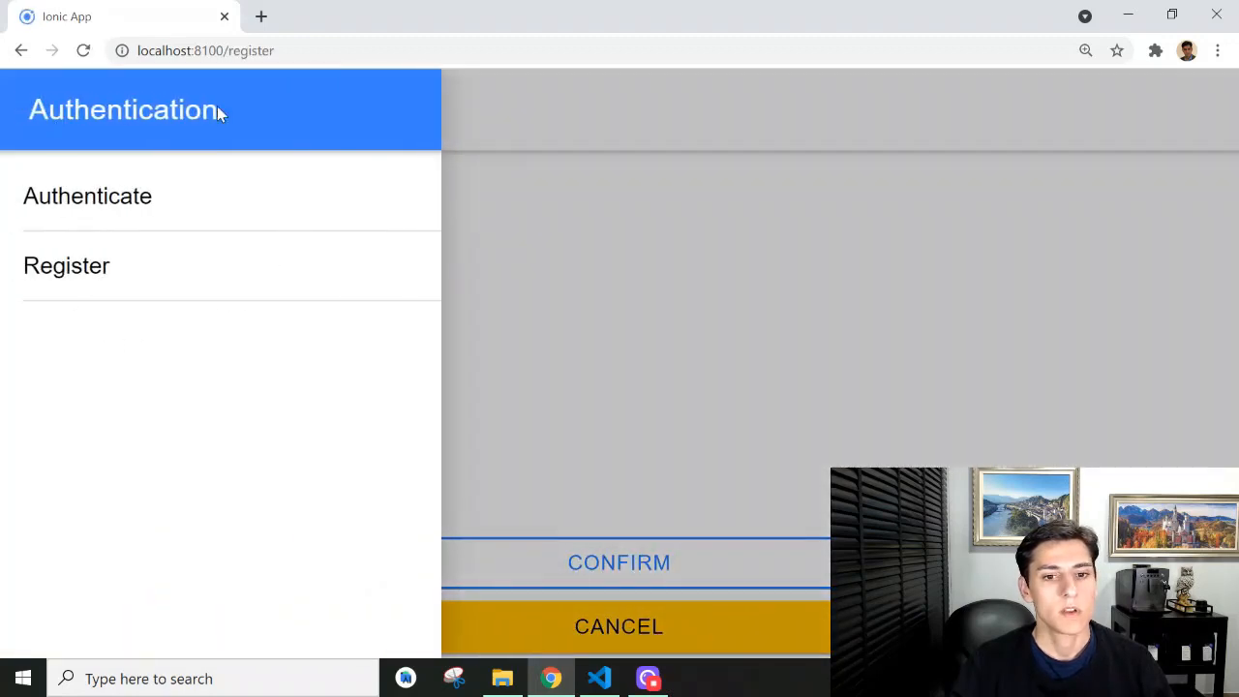
{"action": "mouse_move", "coordinate": [213, 271]}
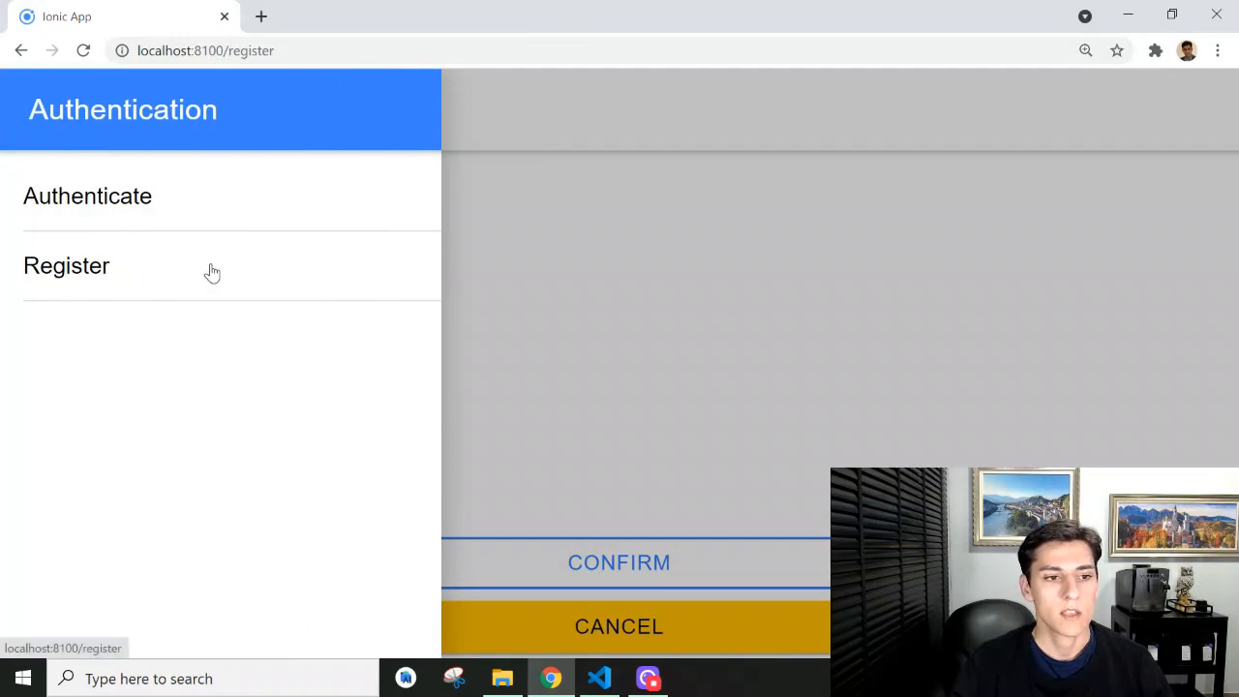
{"action": "mouse_move", "coordinate": [132, 203]}
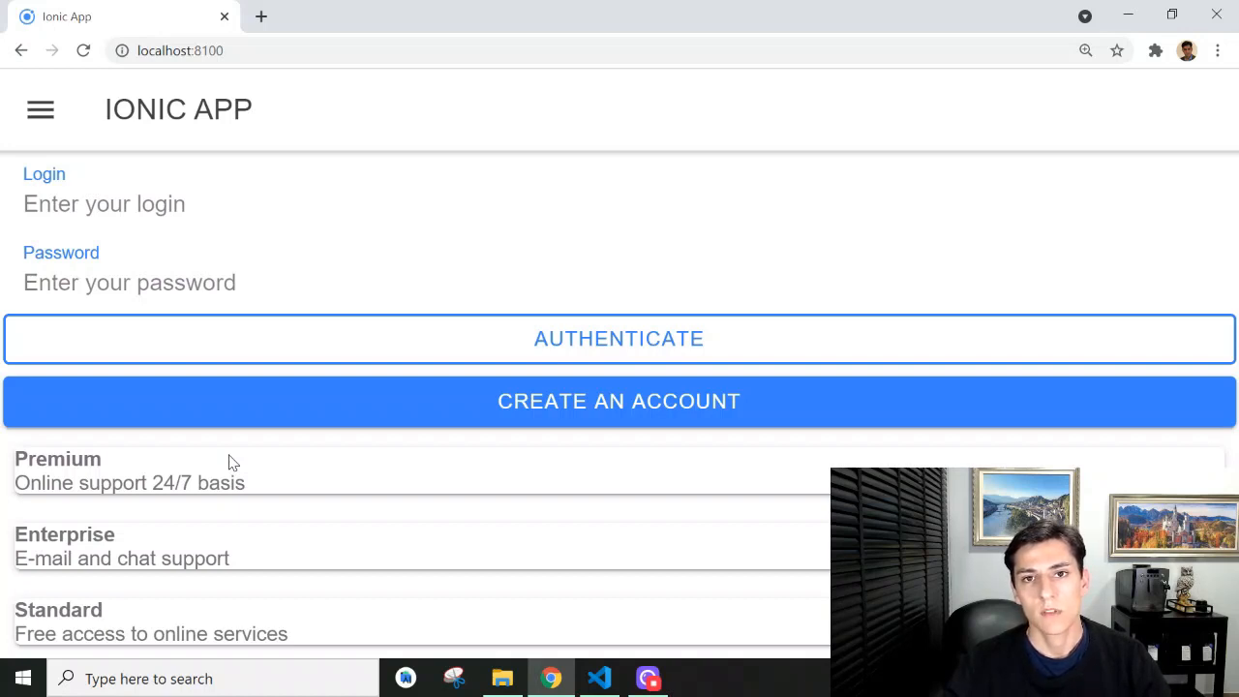
{"action": "mouse_move", "coordinate": [383, 377]}
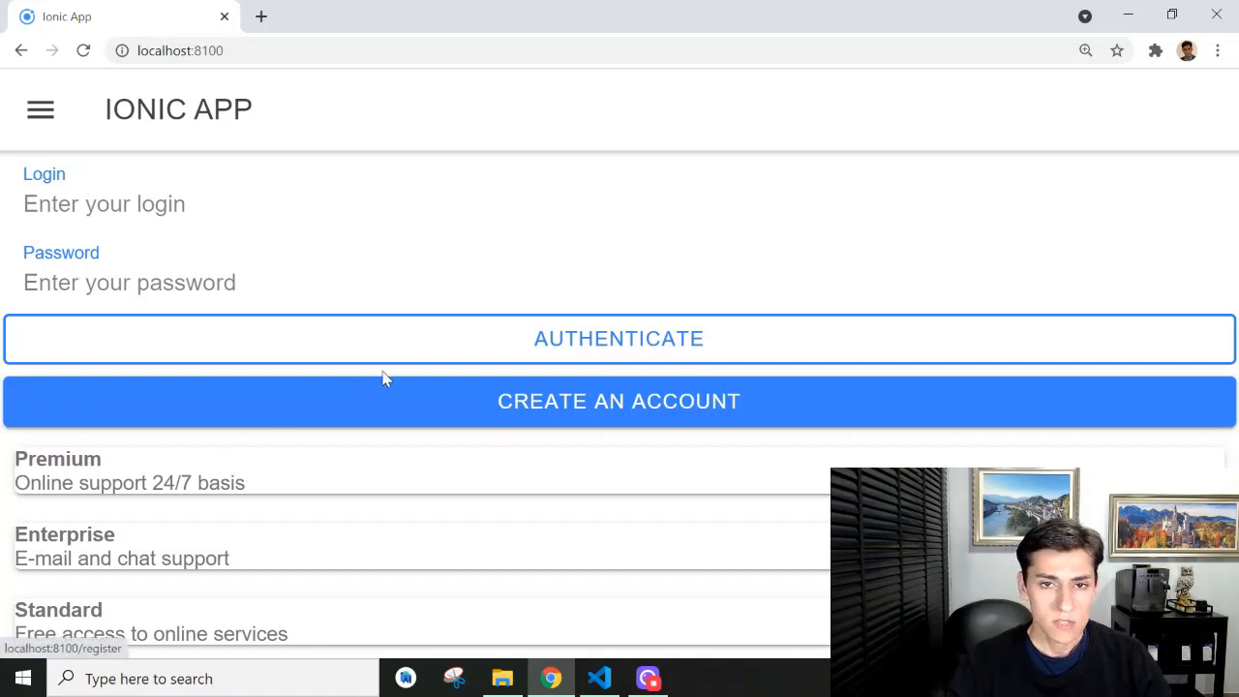
{"action": "mouse_move", "coordinate": [117, 140]}
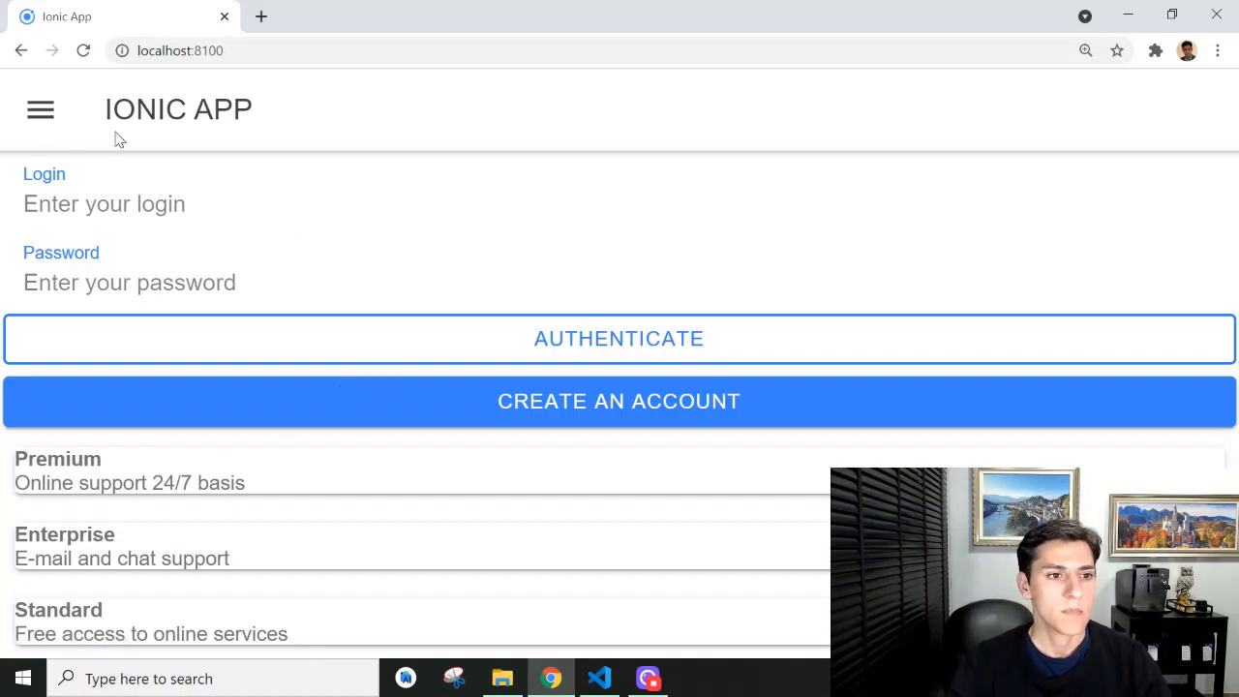
{"action": "mouse_move", "coordinate": [74, 144]}
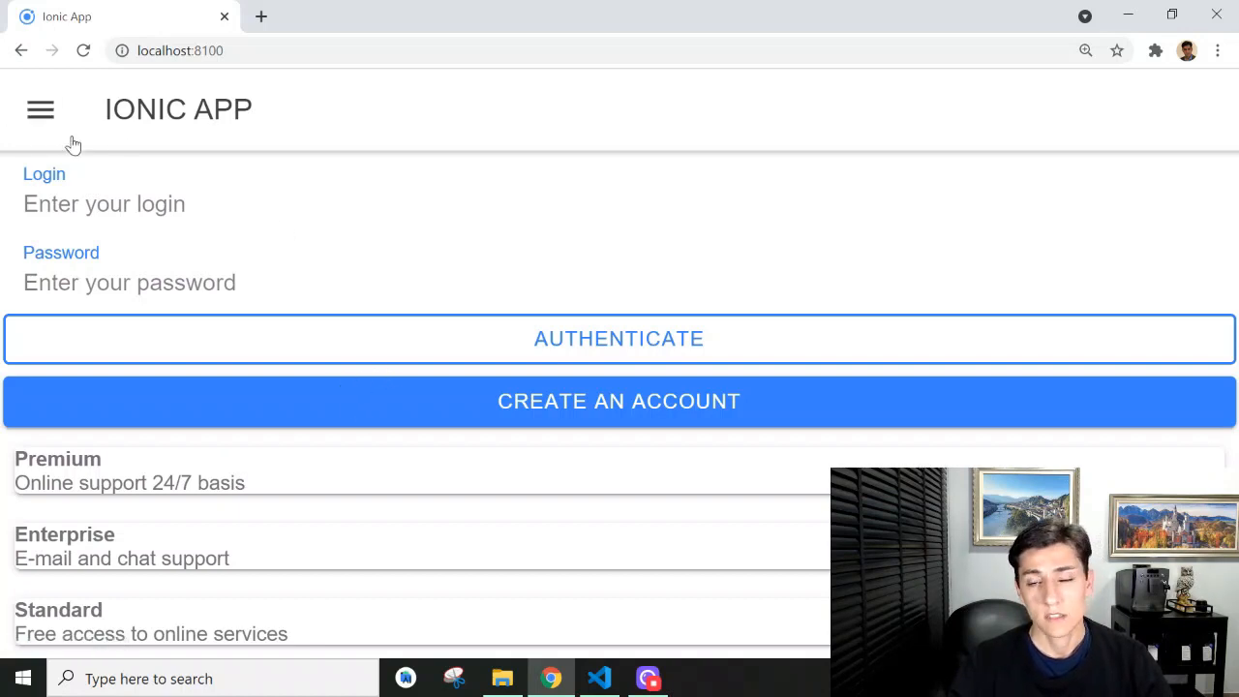
{"action": "mouse_move", "coordinate": [97, 163]}
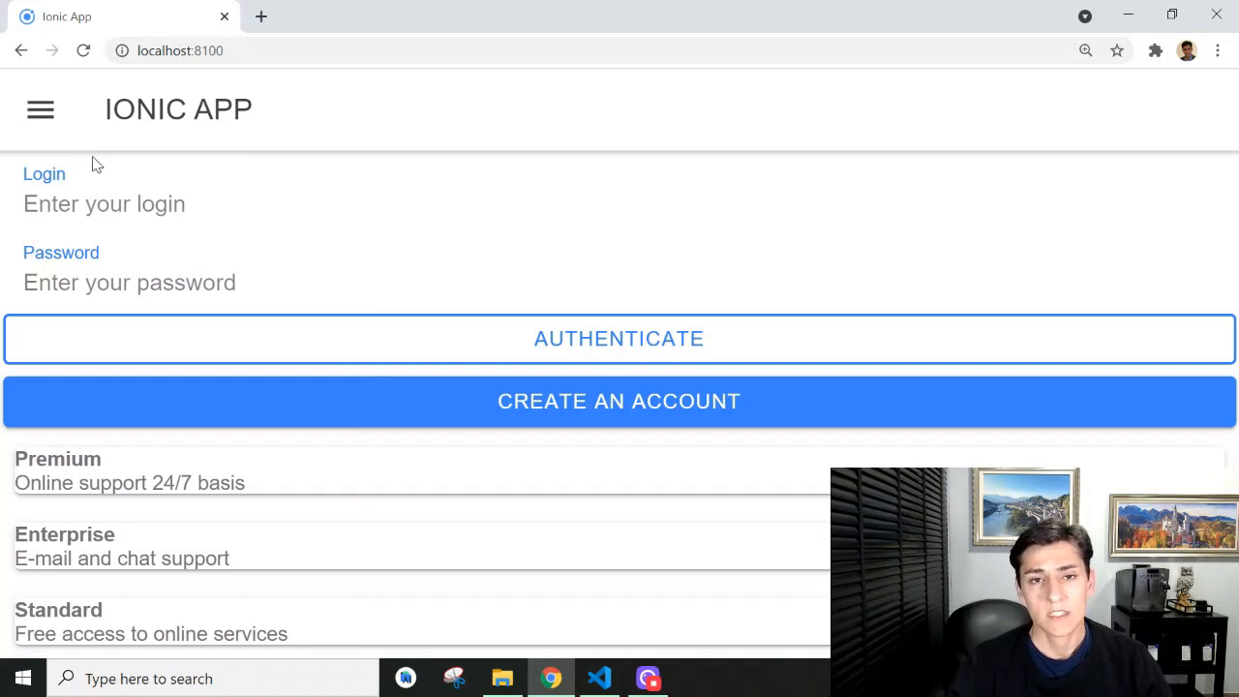
{"action": "mouse_move", "coordinate": [469, 352]}
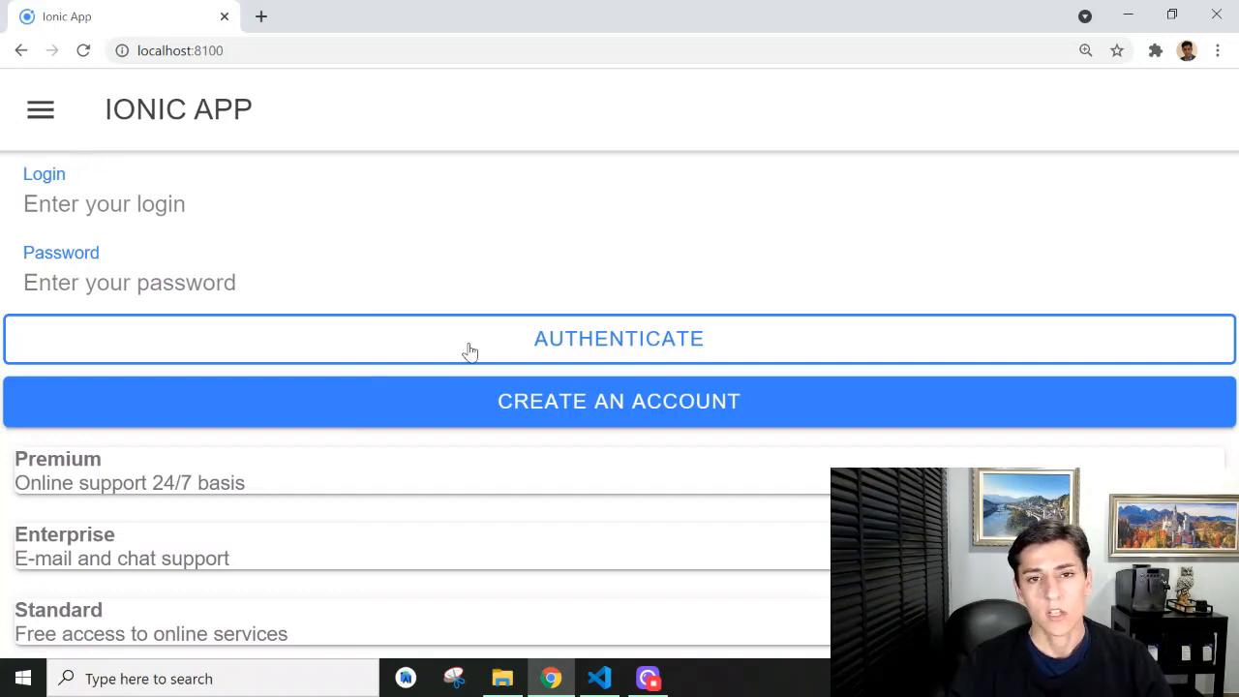
{"action": "left_click", "coordinate": [598, 677]}
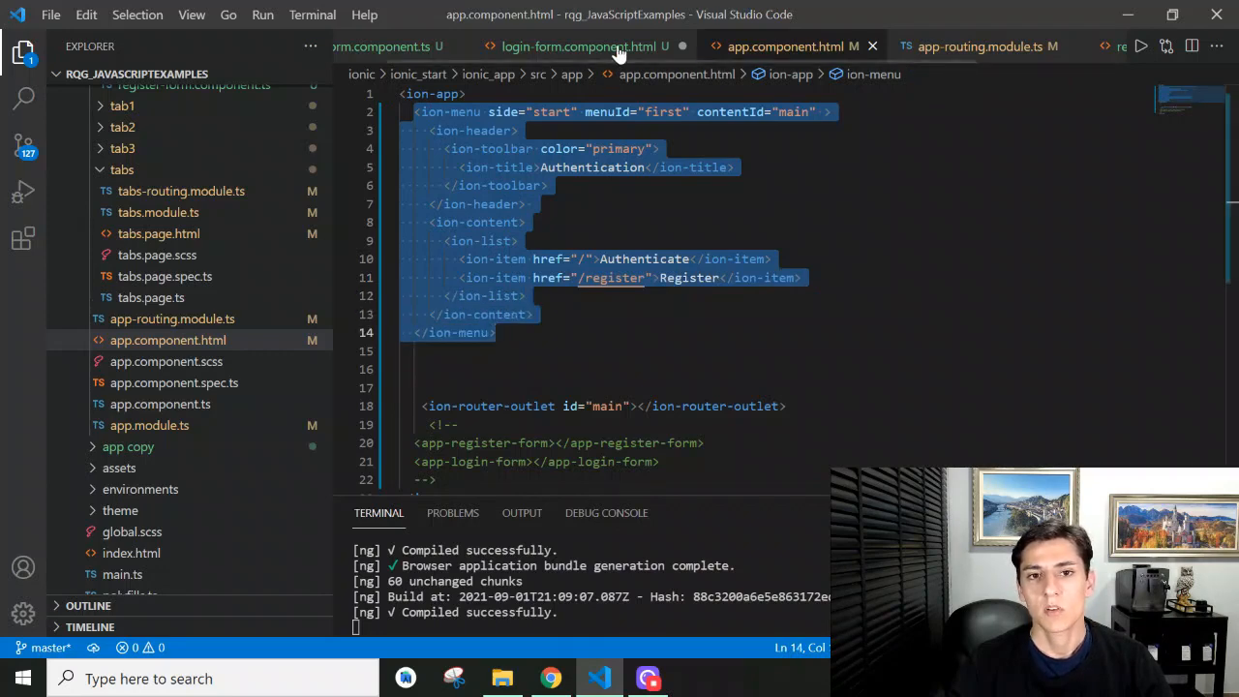
Return to login-form.component.html and highlight its ion-menu-button line
{"action": "left_click", "coordinate": [580, 47]}
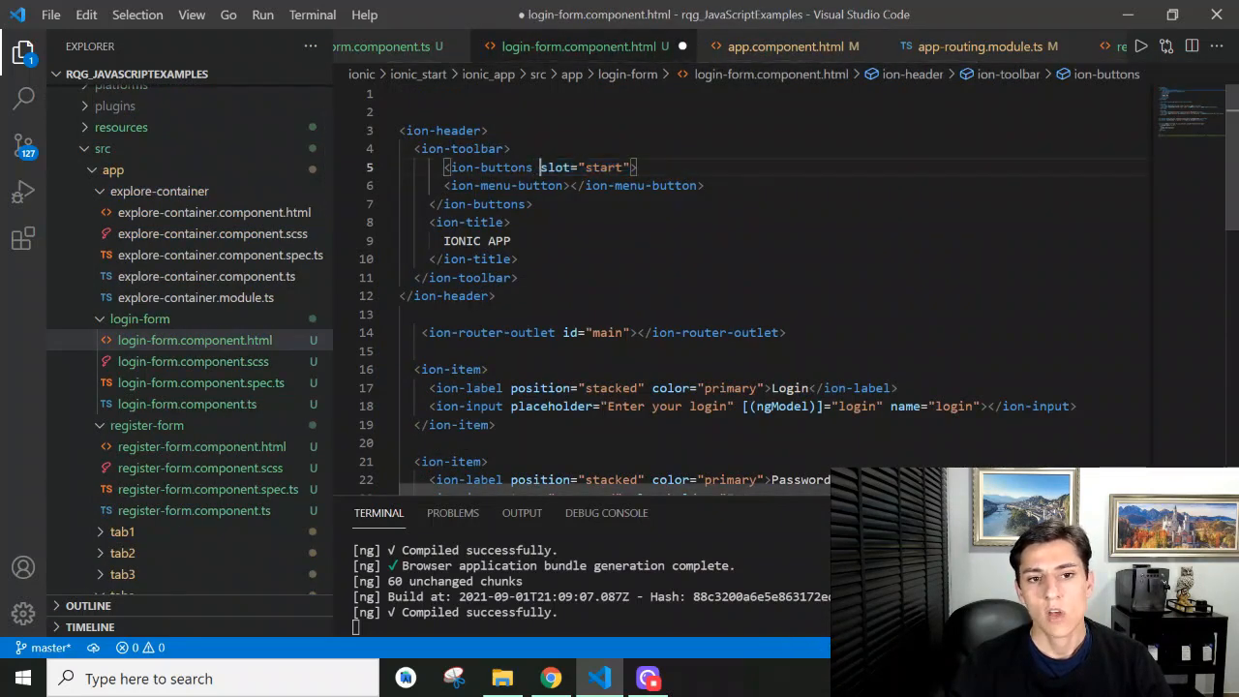
{"action": "left_click", "coordinate": [519, 259]}
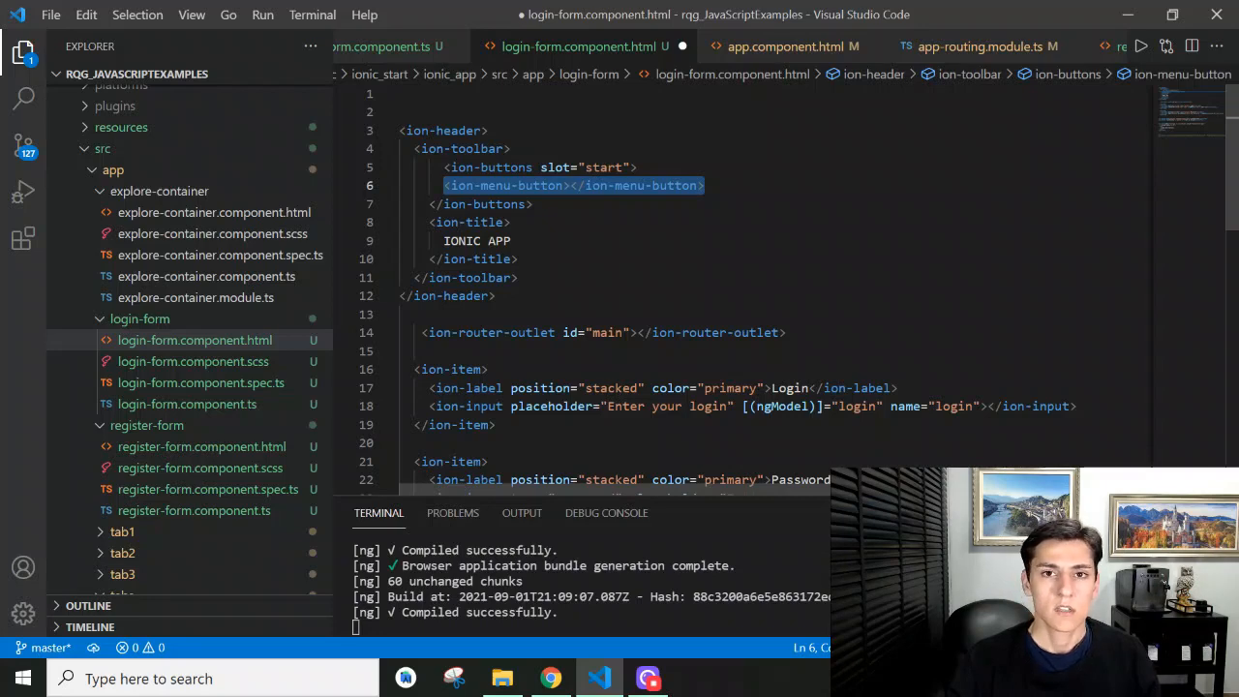
{"action": "mouse_move", "coordinate": [203, 406]}
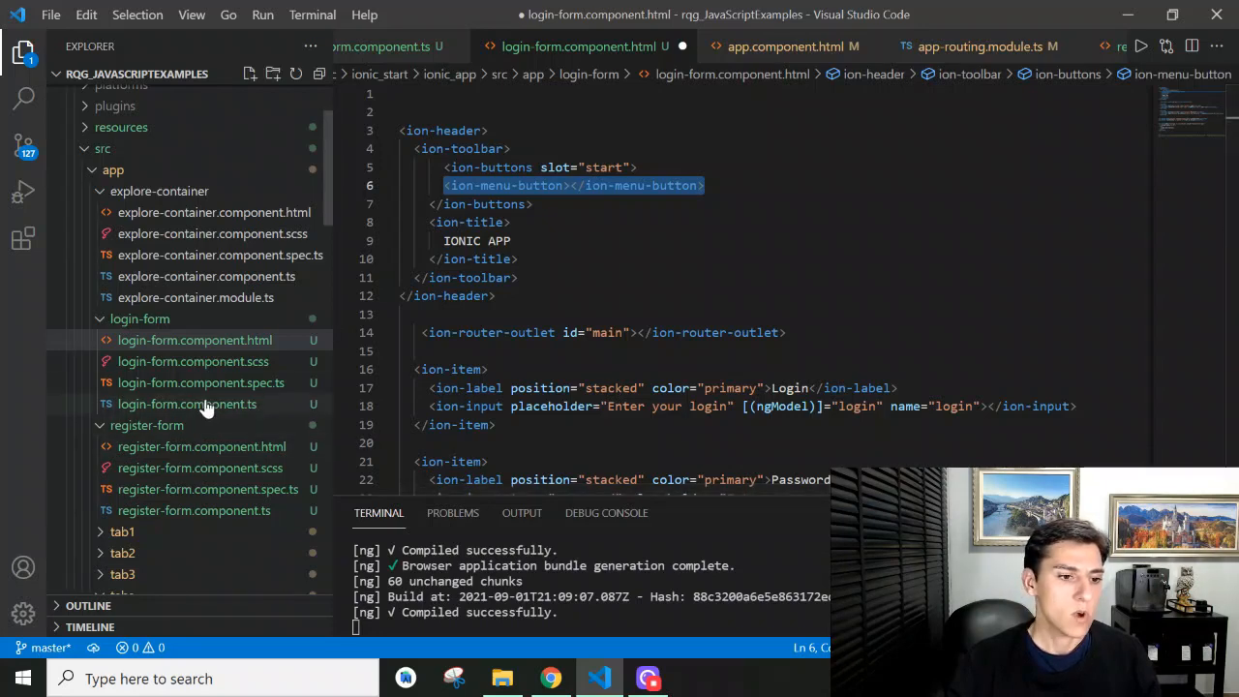
{"action": "scroll", "scroll_direction": "down", "scroll_amount": 3}
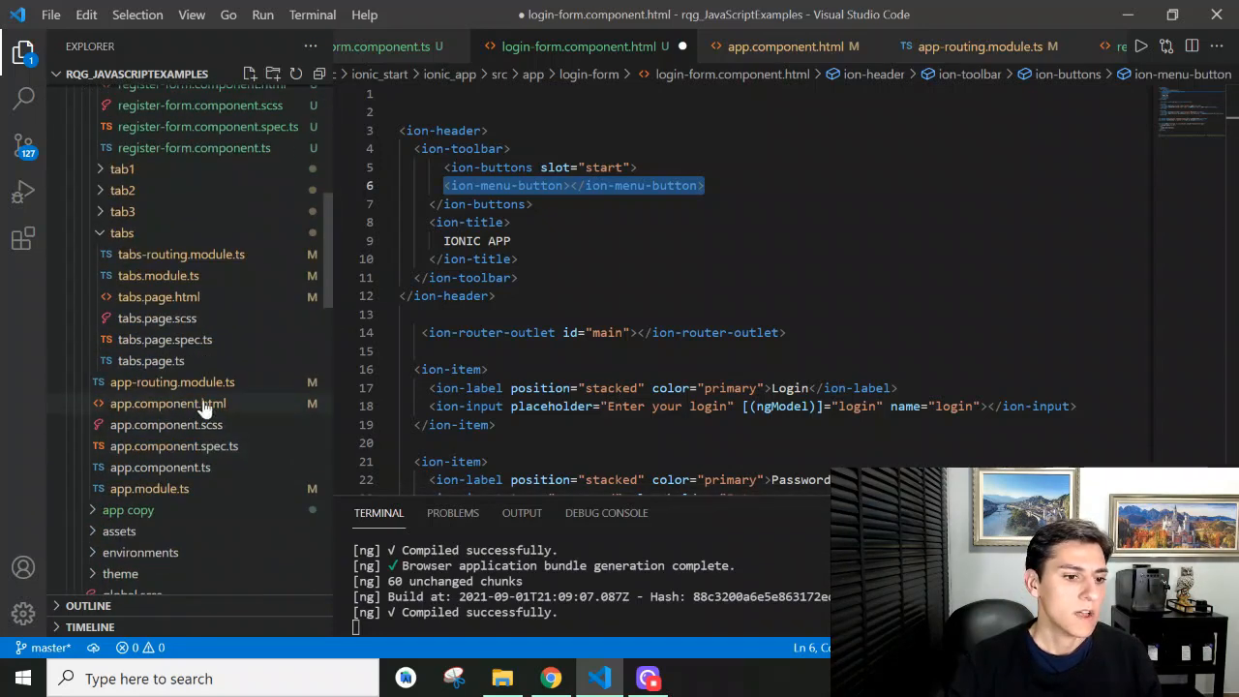